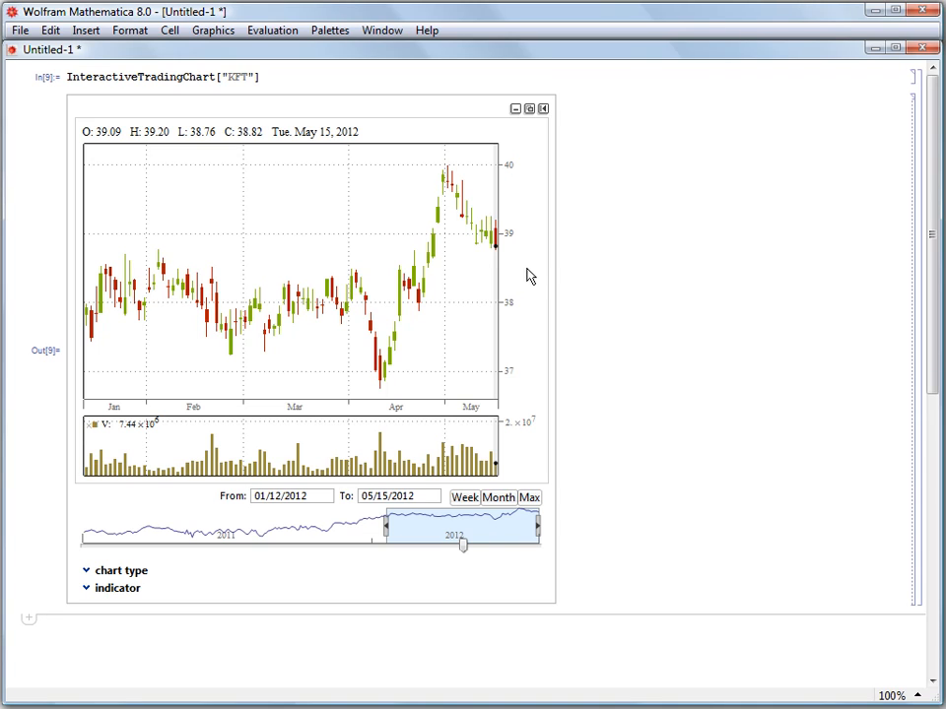
{"action": "mouse_move", "coordinate": [392, 272]}
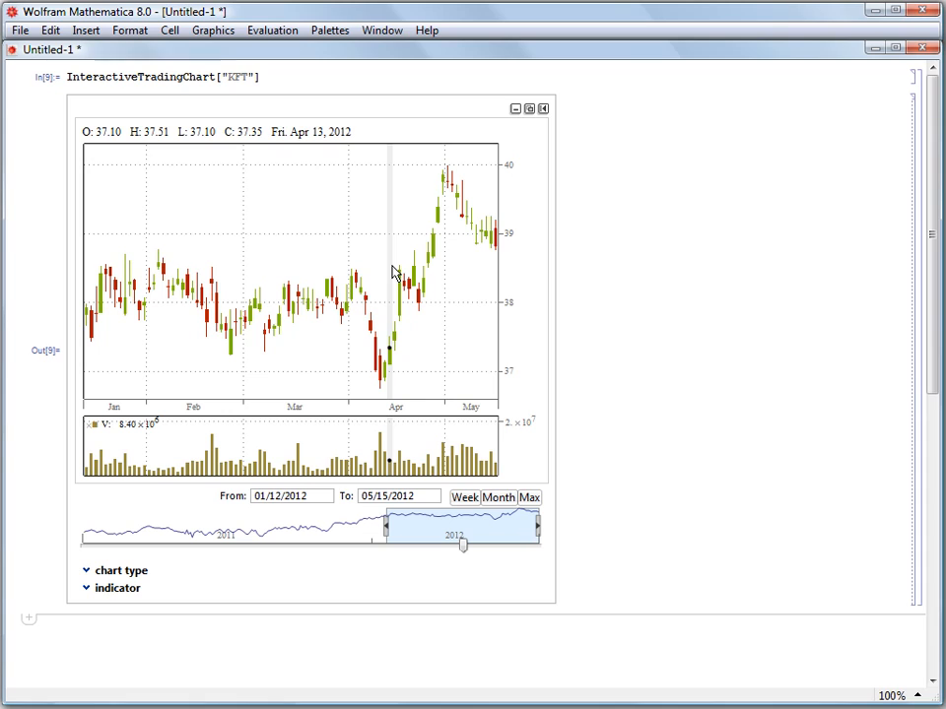
{"action": "mouse_move", "coordinate": [169, 205]}
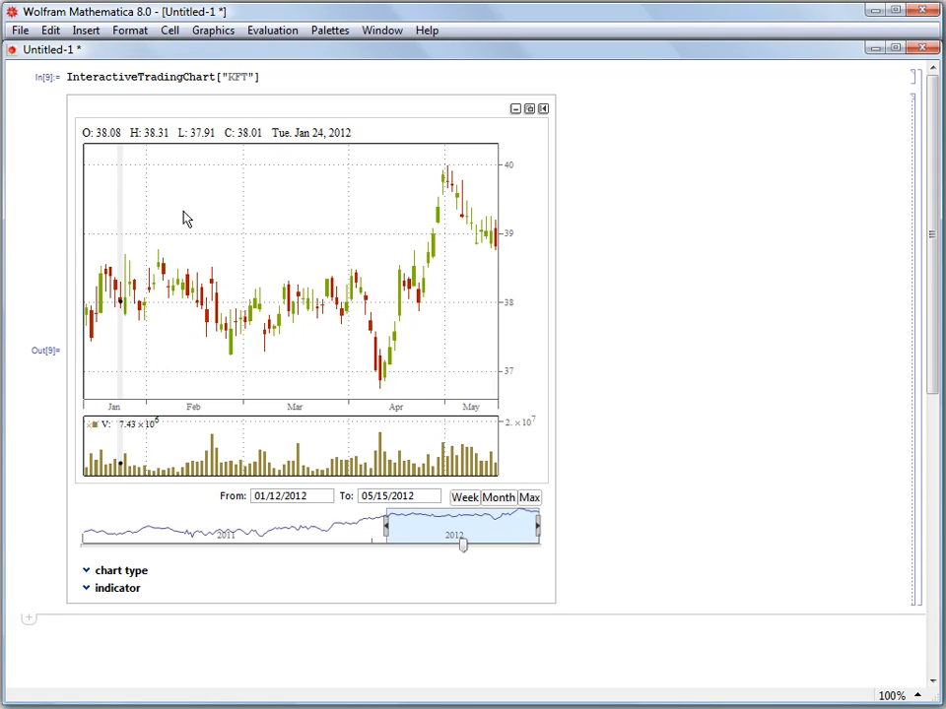
{"action": "mouse_move", "coordinate": [422, 205]}
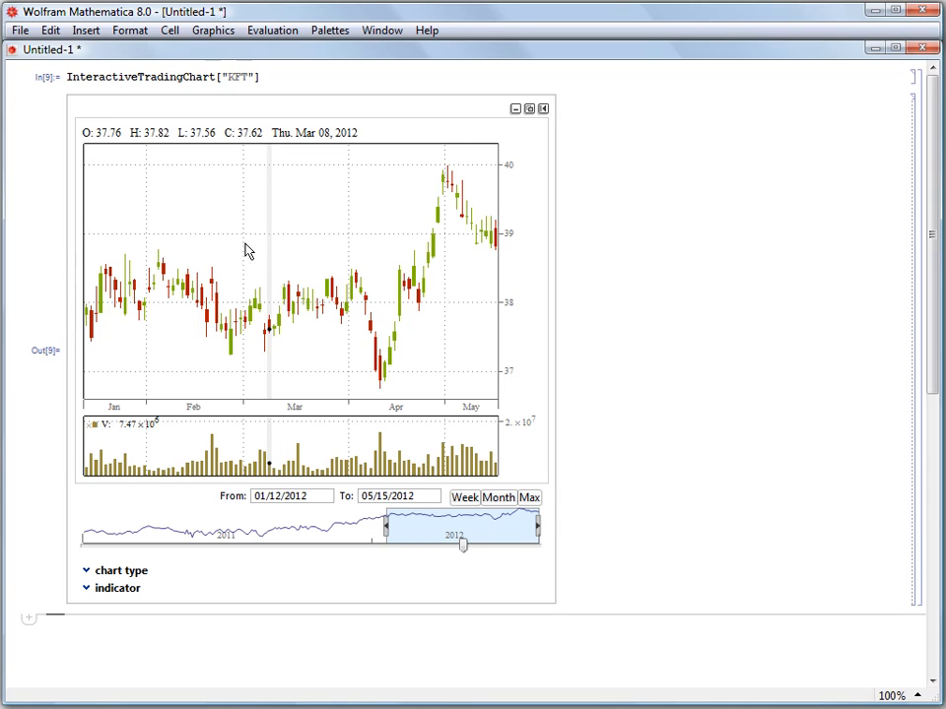
{"action": "mouse_move", "coordinate": [263, 437]}
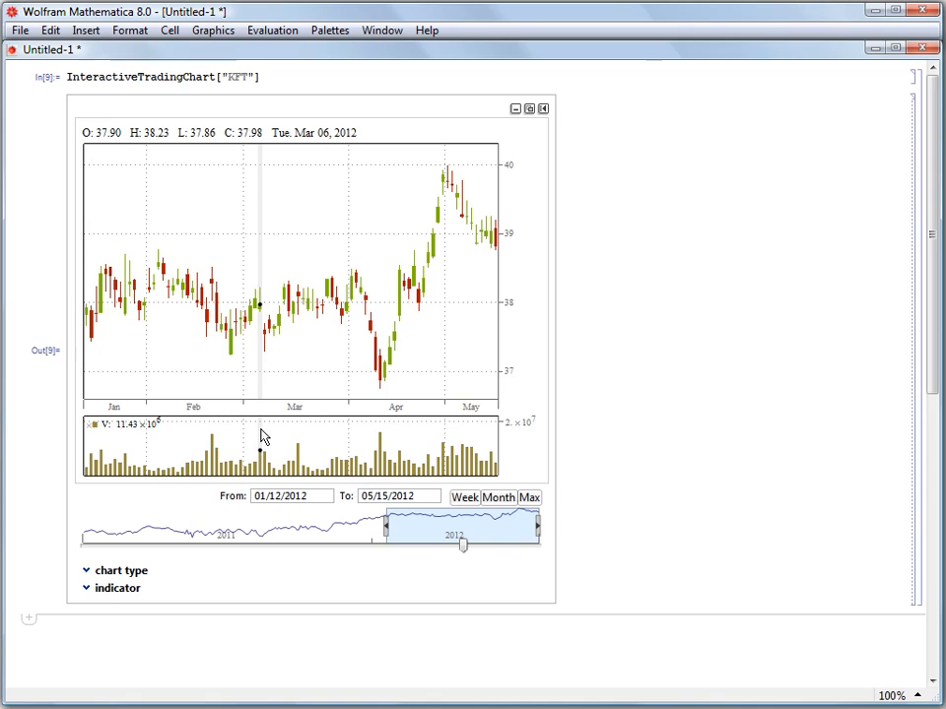
{"action": "mouse_move", "coordinate": [274, 435]}
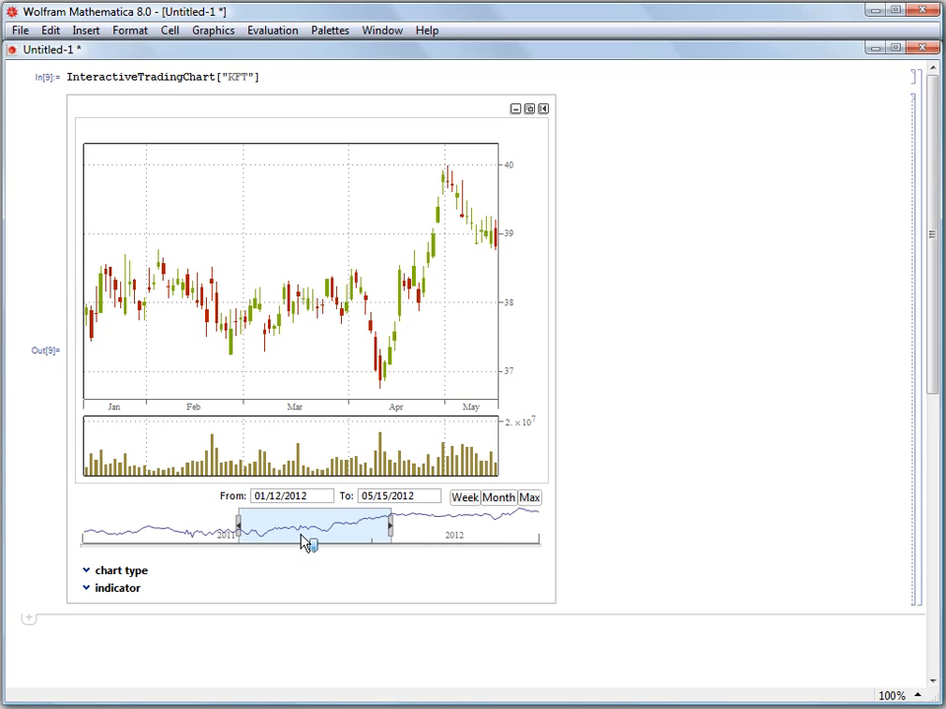
Browse late-2011 KFT prices with the range selector, finishing on Jan 30–May 15, 2012.
{"action": "left_click_drag", "start_coordinate": [306, 543], "coordinate": [295, 546]}
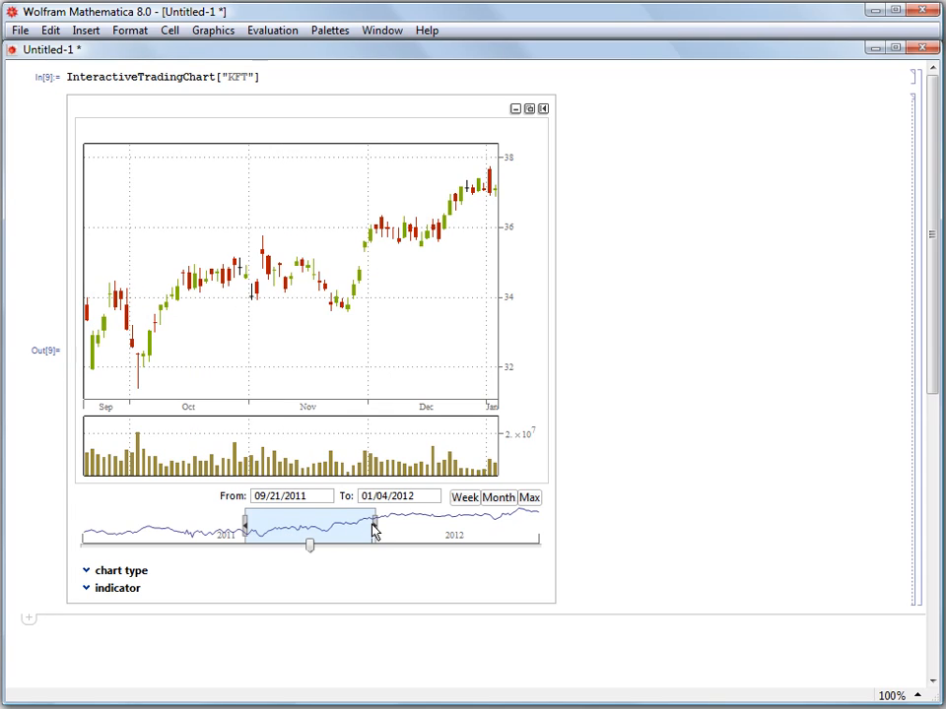
{"action": "left_click_drag", "start_coordinate": [374, 530], "coordinate": [313, 530]}
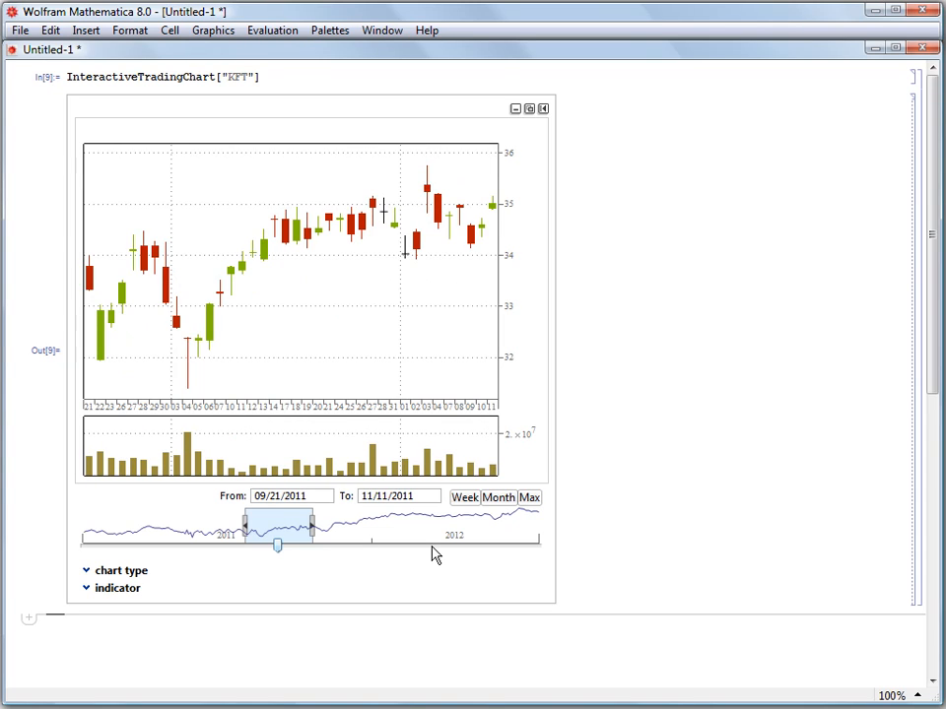
{"action": "mouse_move", "coordinate": [500, 517]}
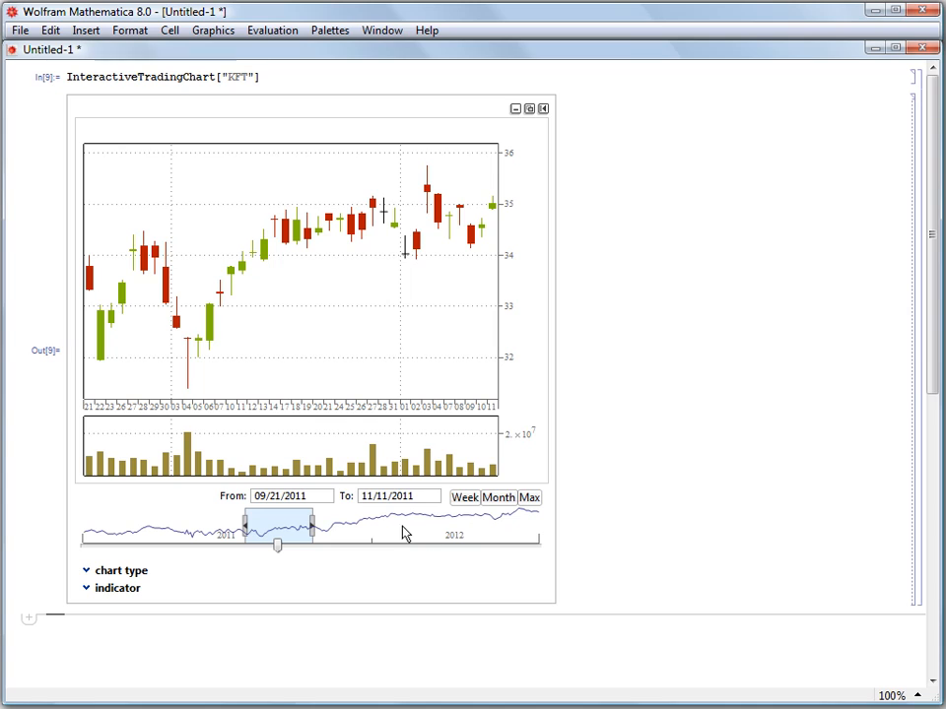
{"action": "mouse_move", "coordinate": [384, 545]}
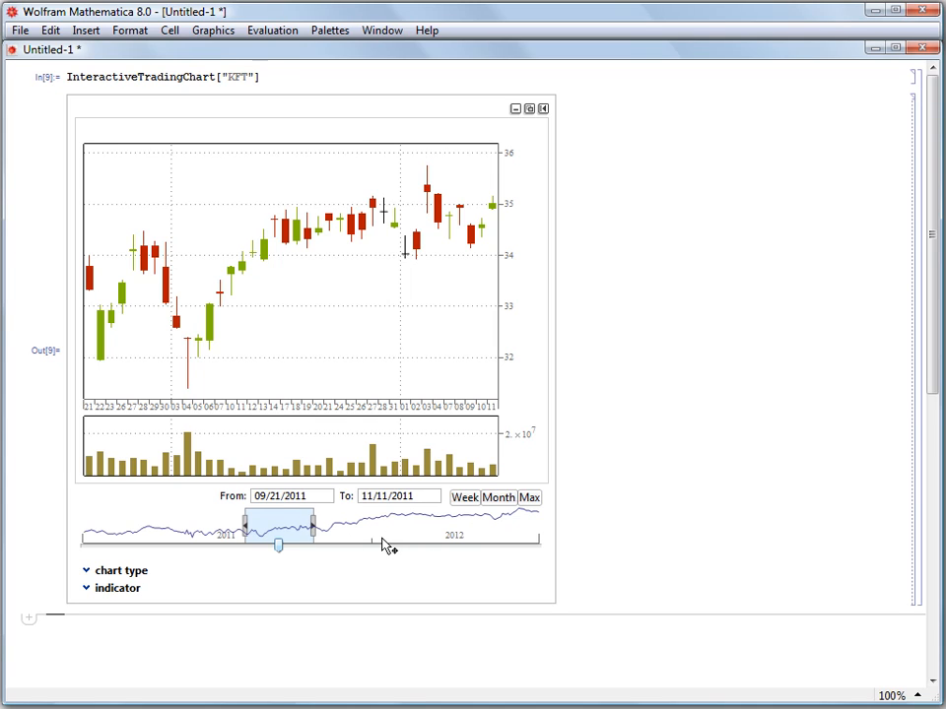
{"action": "left_click_drag", "start_coordinate": [313, 527], "coordinate": [379, 527]}
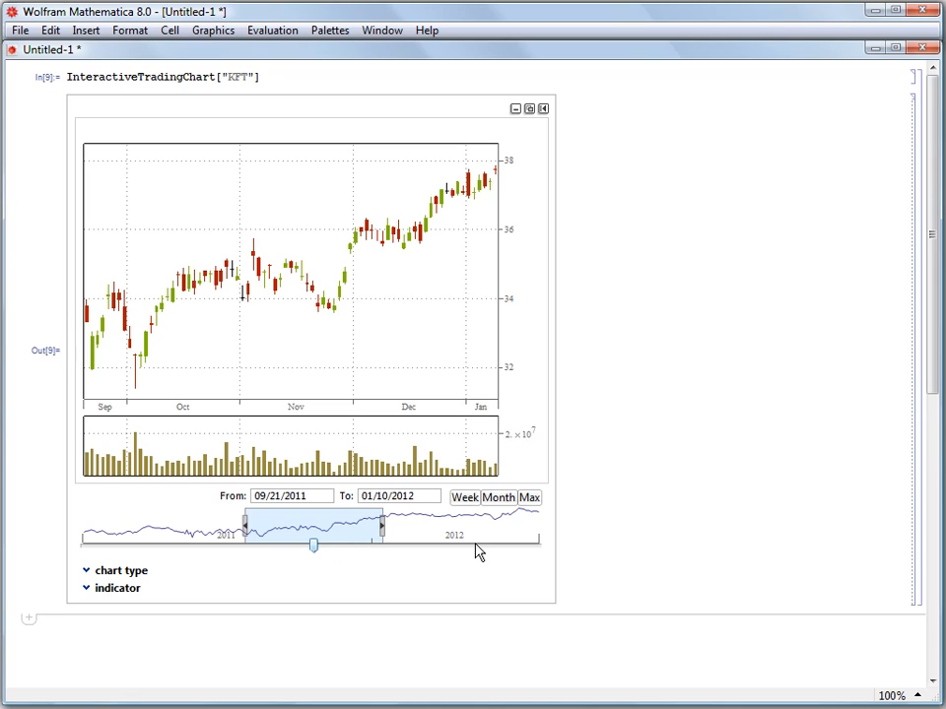
{"action": "left_click_drag", "start_coordinate": [313, 546], "coordinate": [473, 546]}
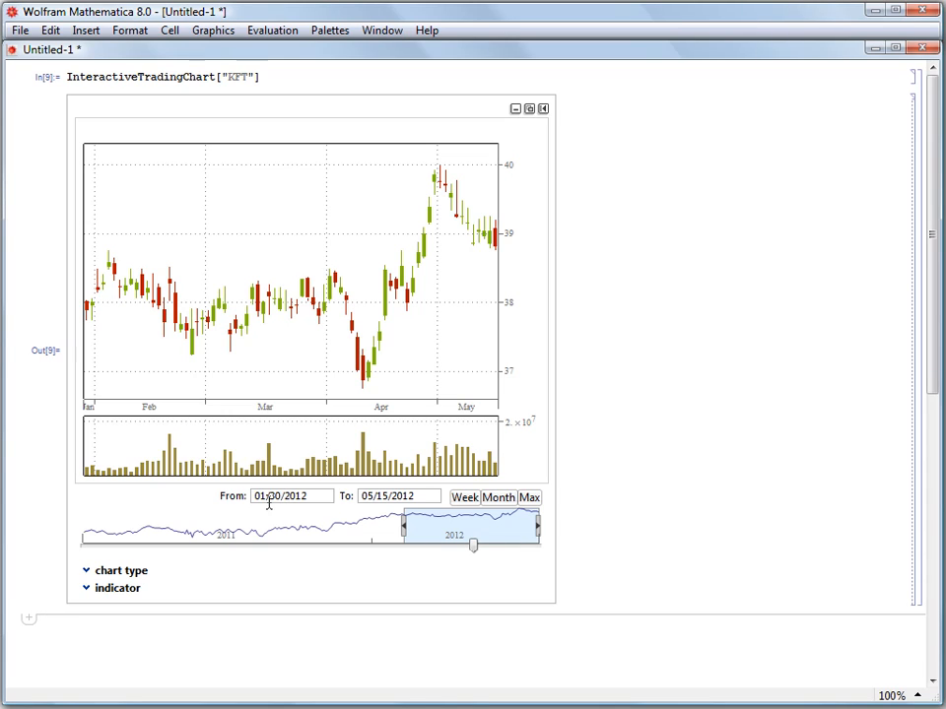
Enter 12/30/2011 as the From date so the chart spans Dec 30, 2011–May 15, 2012.
{"action": "double_click", "coordinate": [275, 495]}
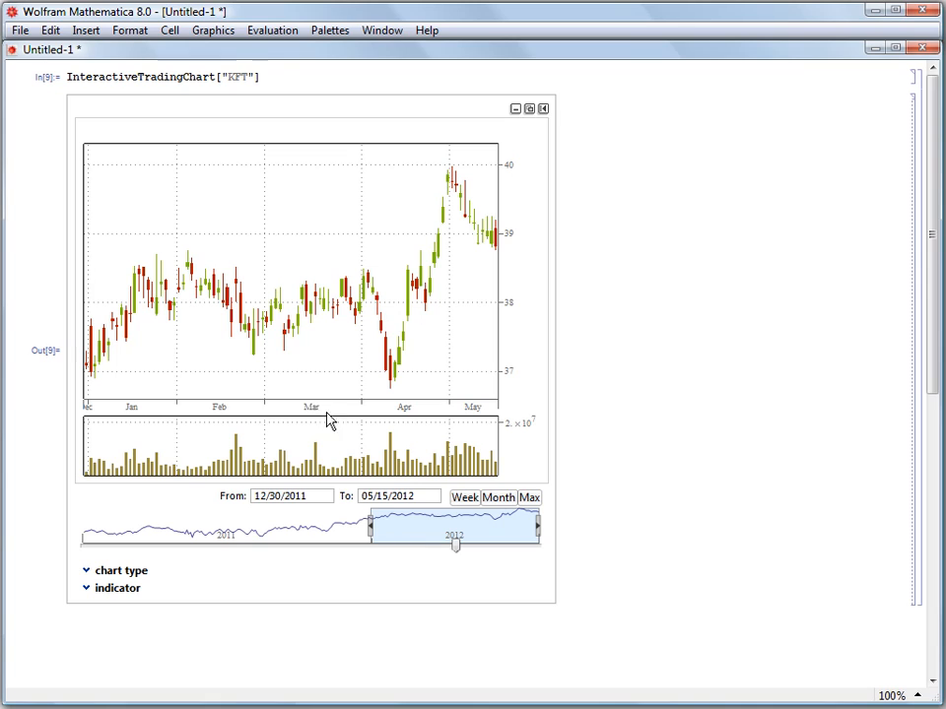
{"action": "mouse_move", "coordinate": [281, 394]}
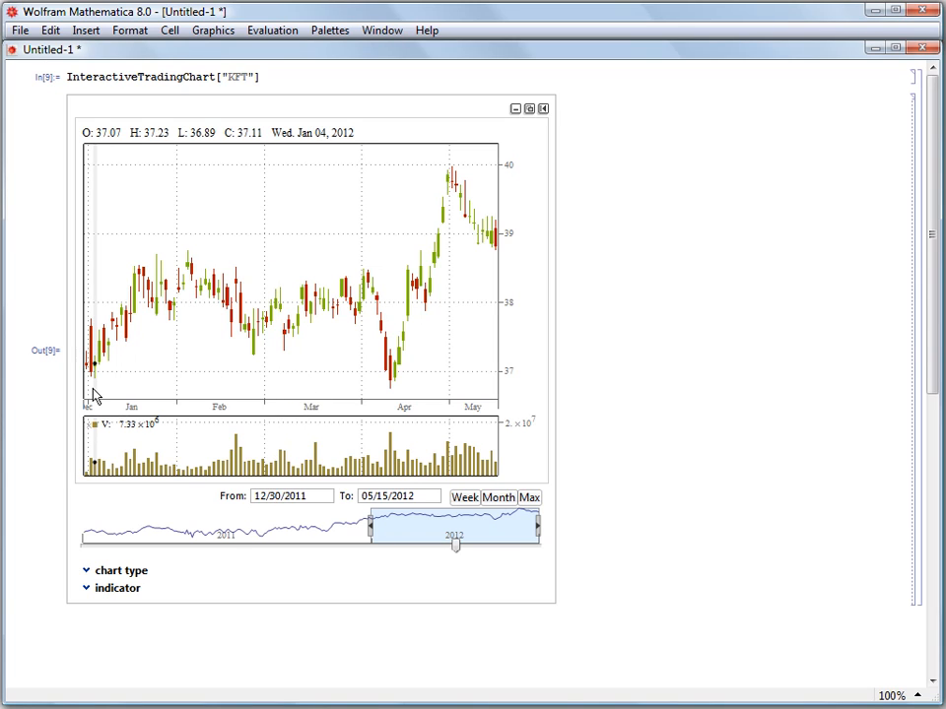
{"action": "left_click", "coordinate": [279, 495]}
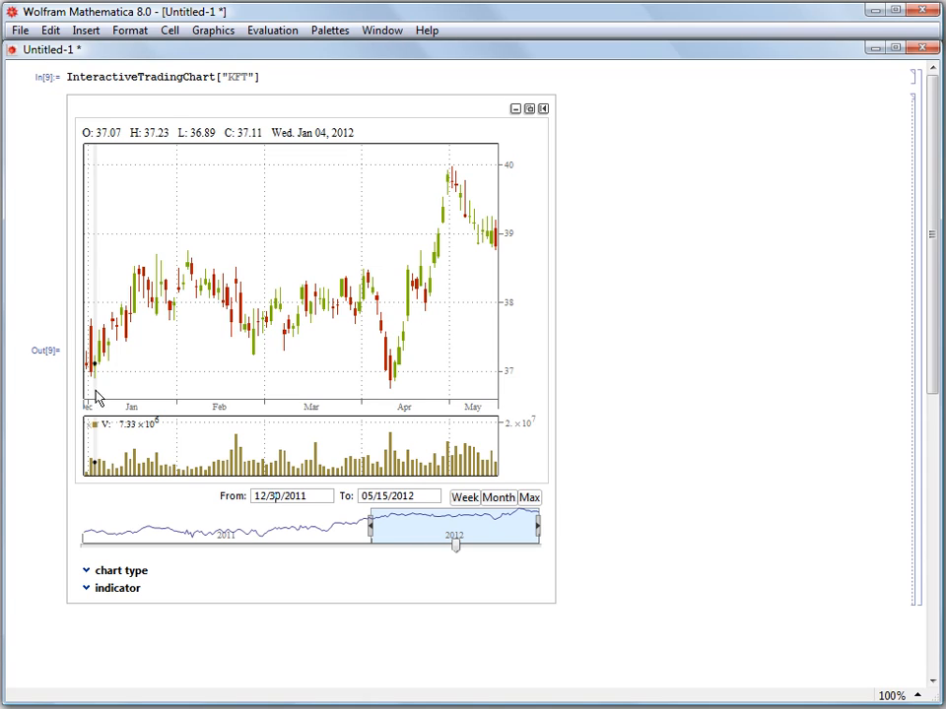
{"action": "left_click", "coordinate": [85, 571]}
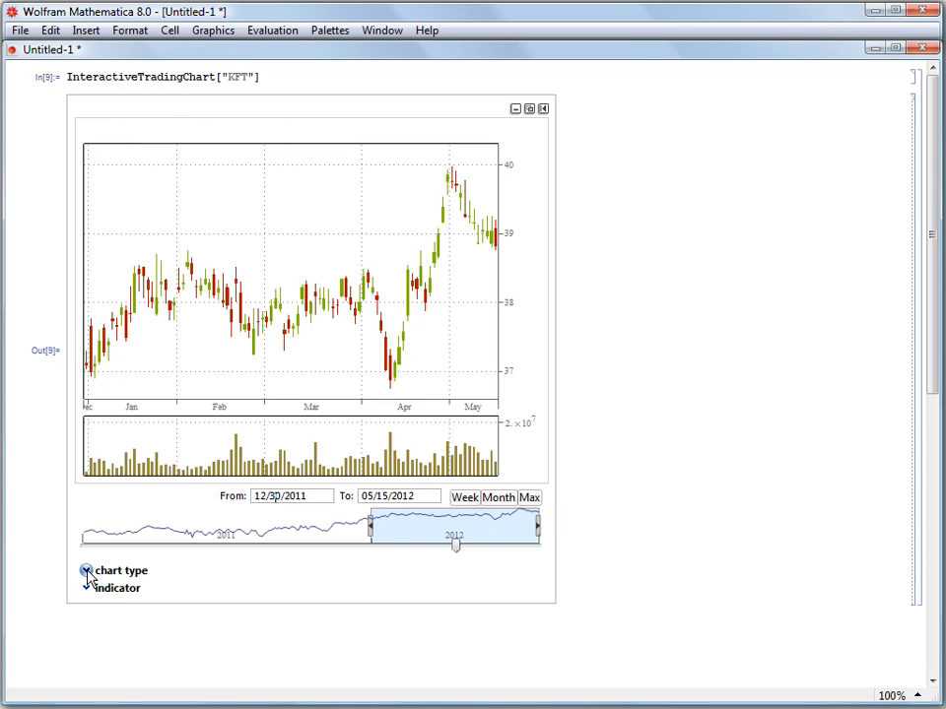
Reveal the chart-type choices, with Candlestick still the active style.
{"action": "left_click", "coordinate": [87, 569]}
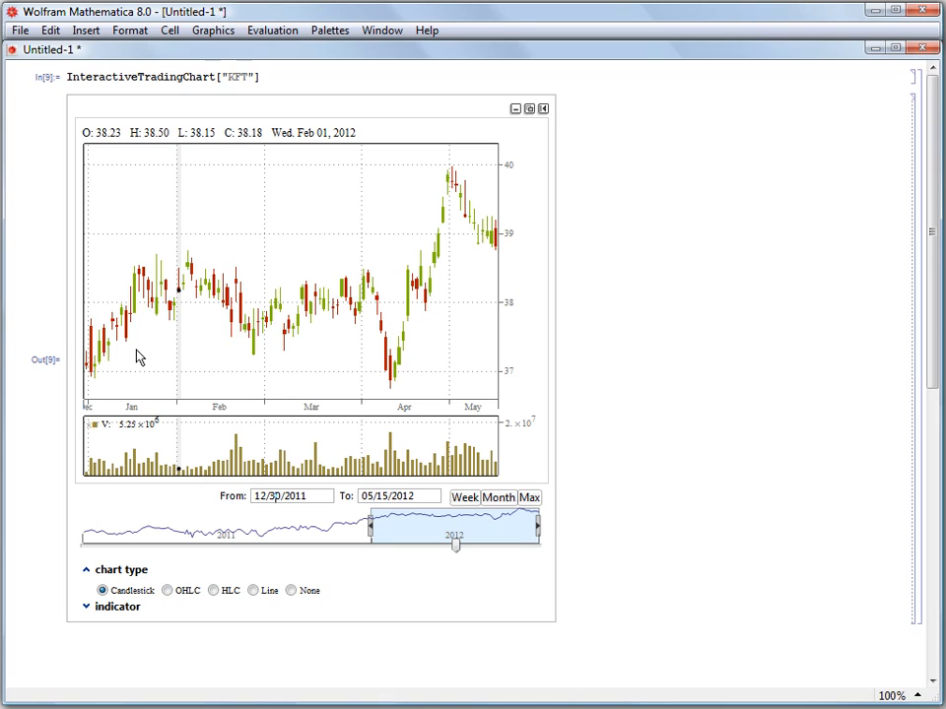
{"action": "mouse_move", "coordinate": [127, 350]}
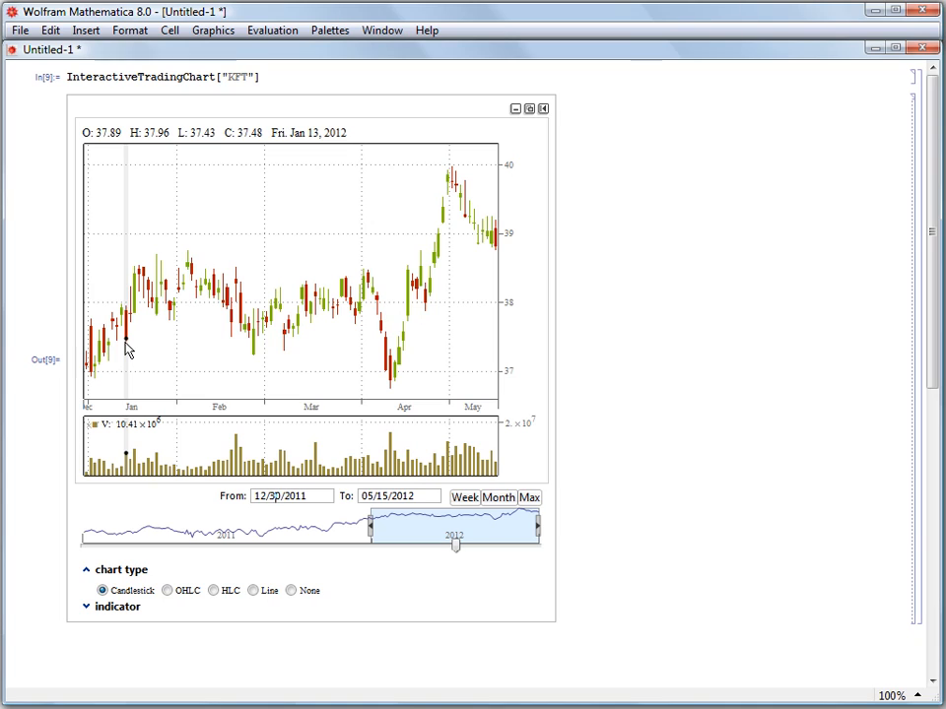
{"action": "mouse_move", "coordinate": [129, 315]}
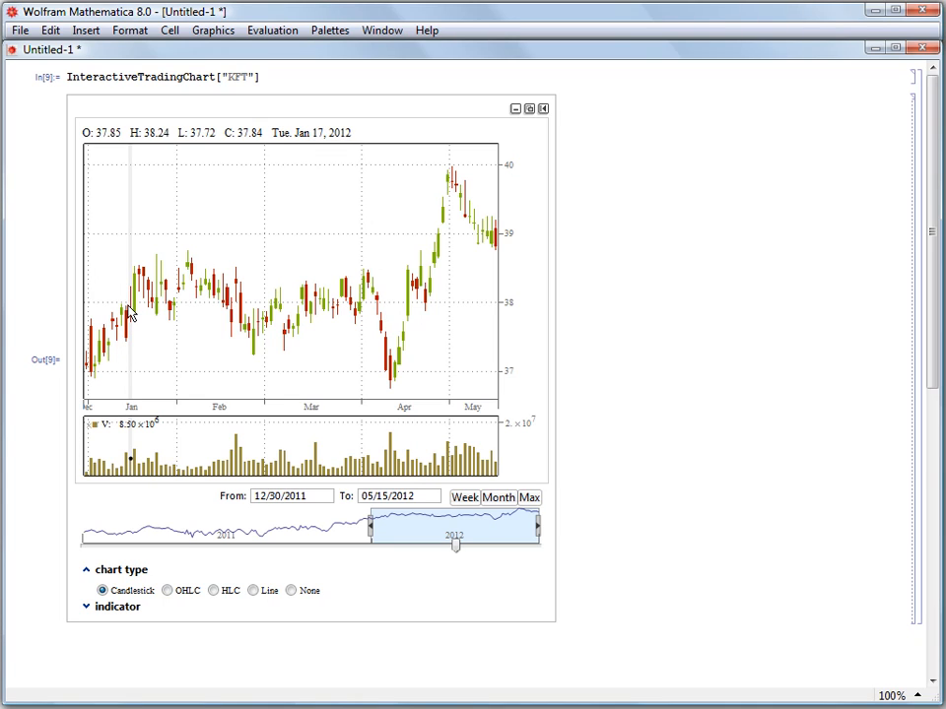
{"action": "mouse_move", "coordinate": [126, 335]}
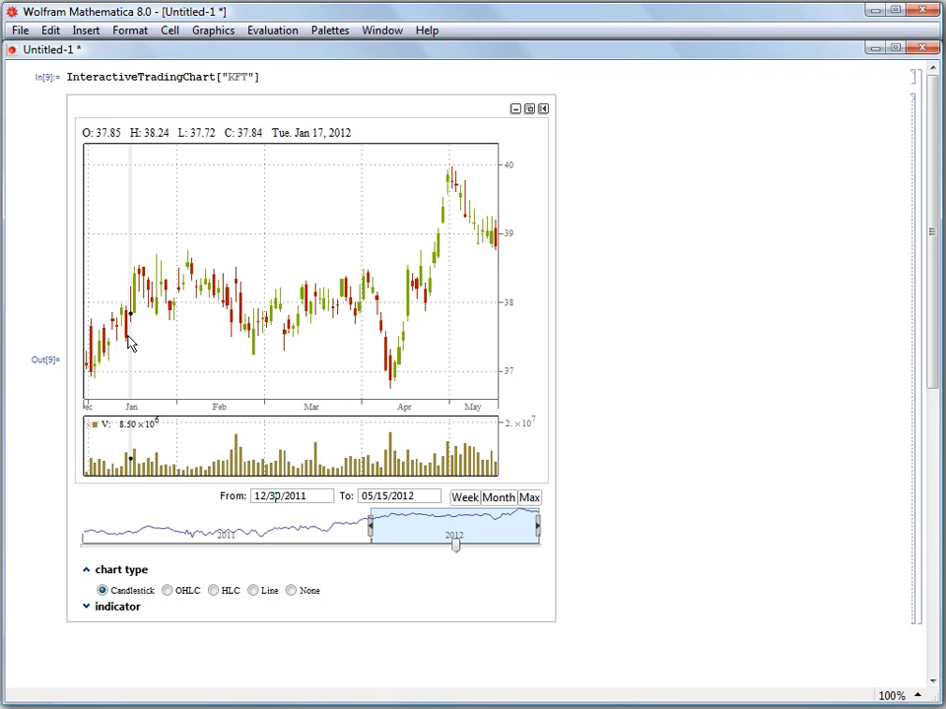
{"action": "mouse_move", "coordinate": [138, 320]}
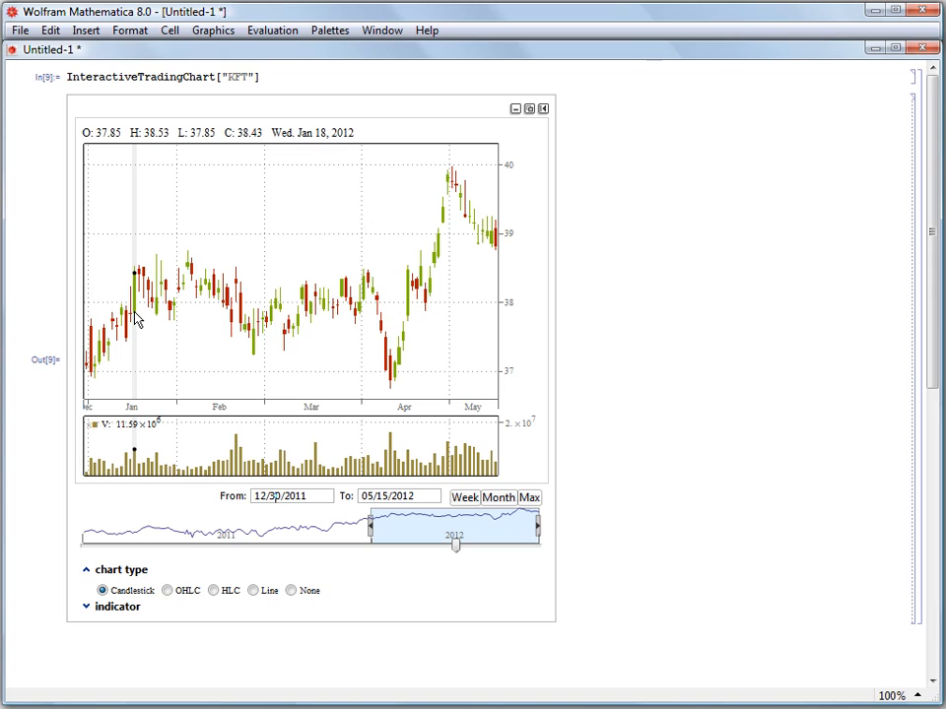
{"action": "mouse_move", "coordinate": [138, 278]}
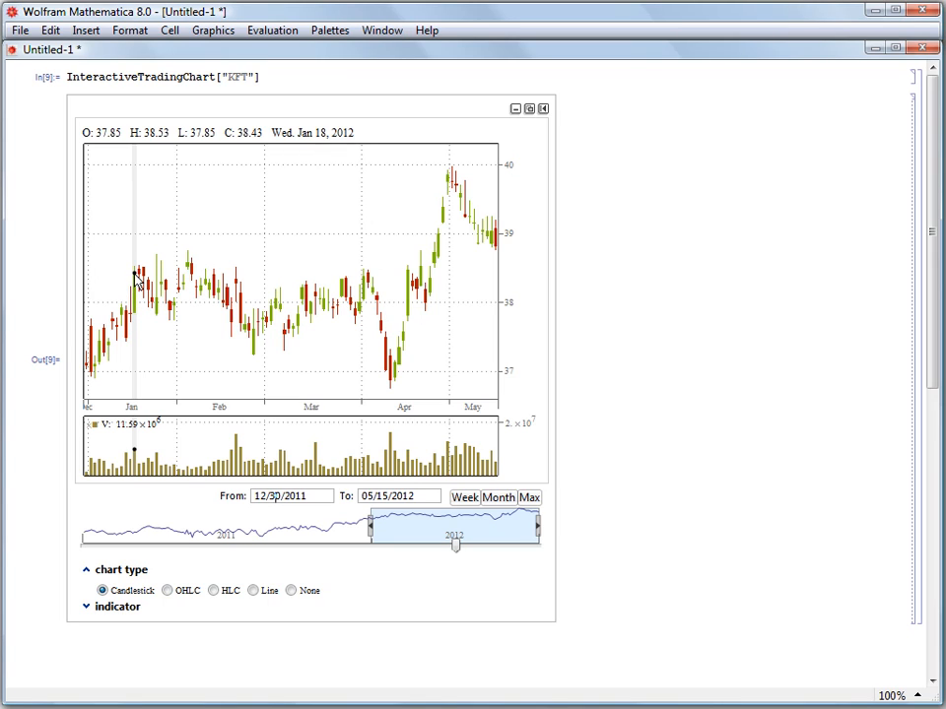
{"action": "mouse_move", "coordinate": [182, 283]}
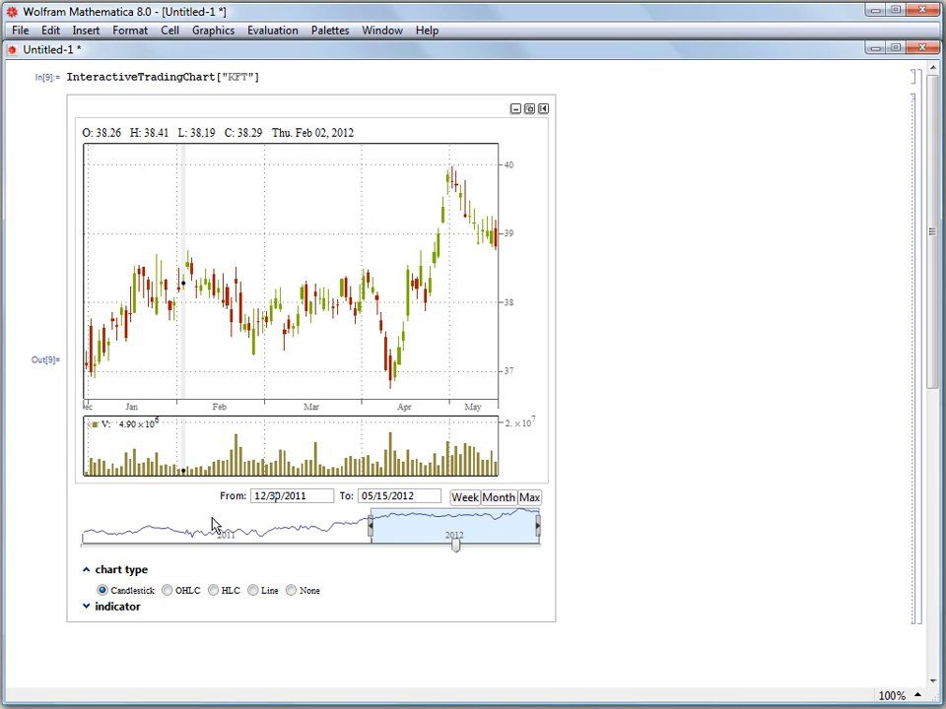
{"action": "mouse_move", "coordinate": [238, 639]}
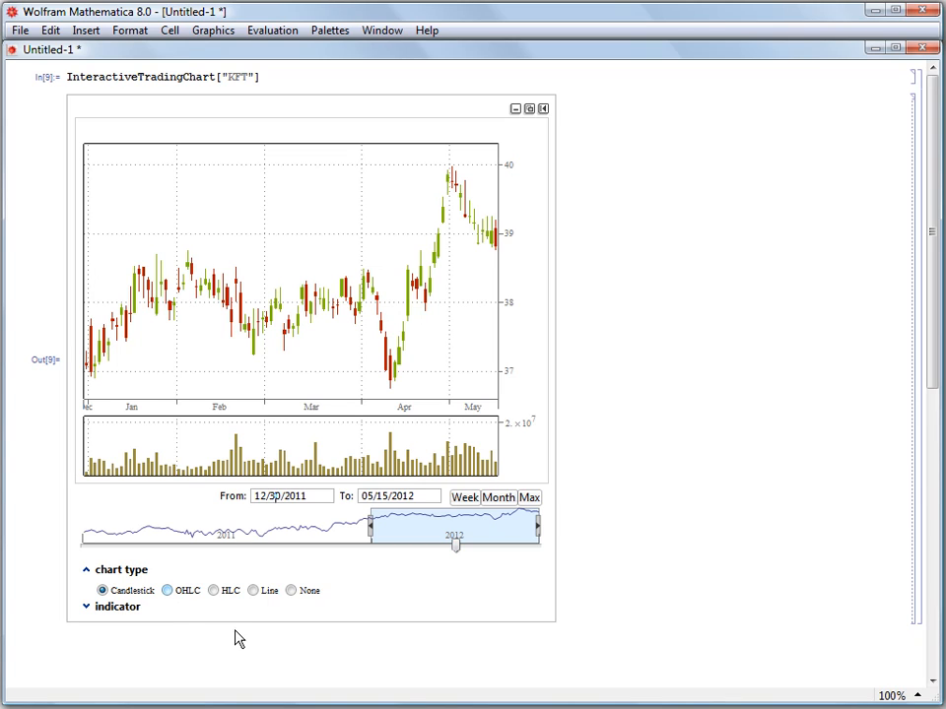
Try OHLC and HLC bars, start the range at 02/21/2012, and settle on a line chart.
{"action": "left_click", "coordinate": [167, 590]}
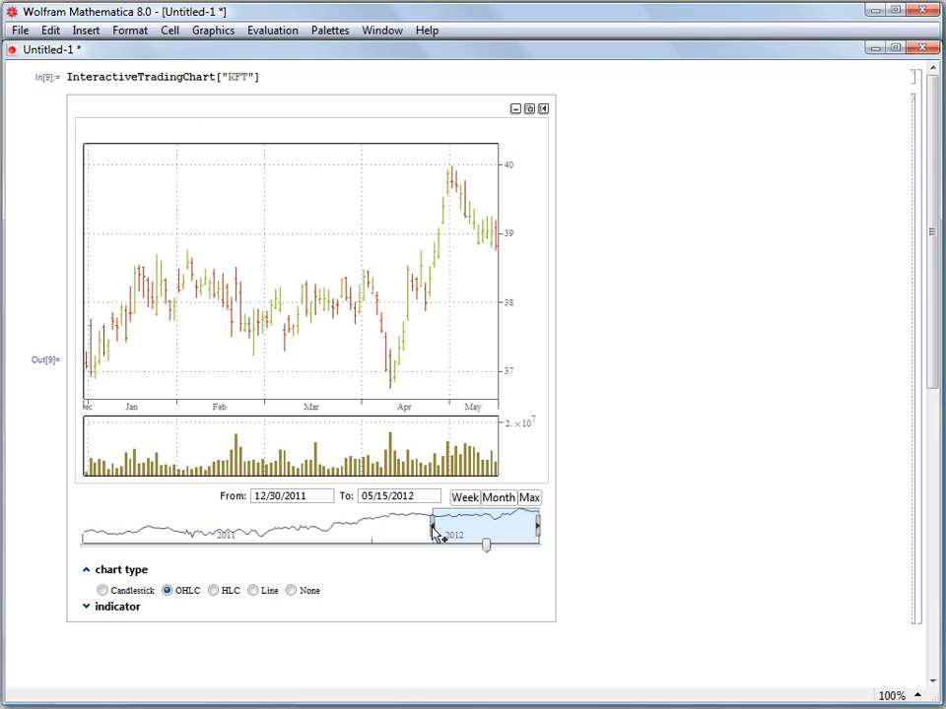
{"action": "left_click_drag", "start_coordinate": [430, 532], "coordinate": [431, 532]}
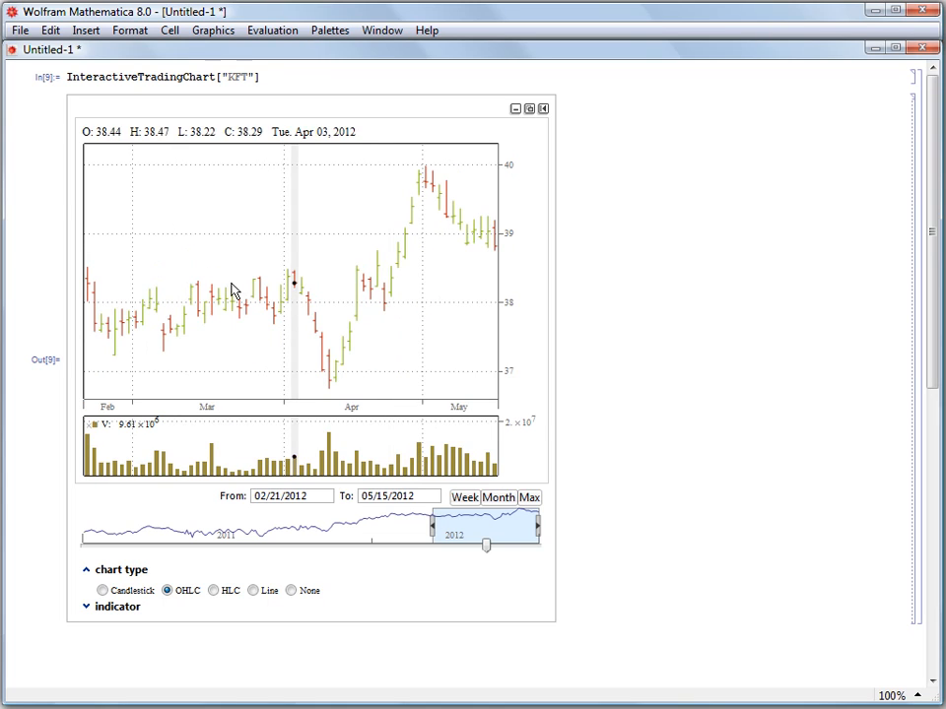
{"action": "mouse_move", "coordinate": [196, 288]}
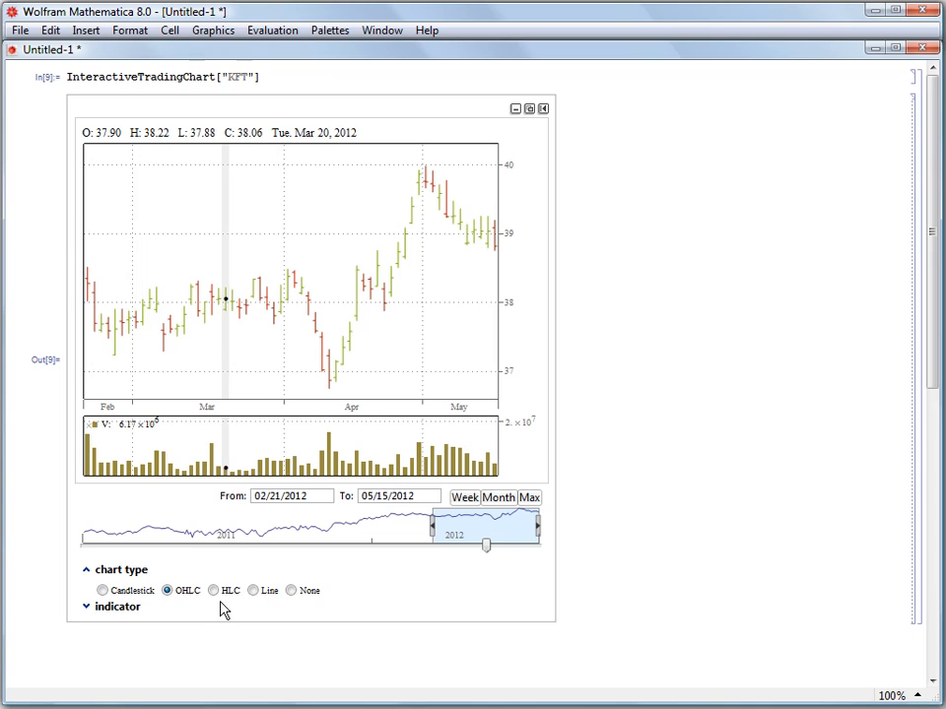
{"action": "left_click", "coordinate": [214, 590]}
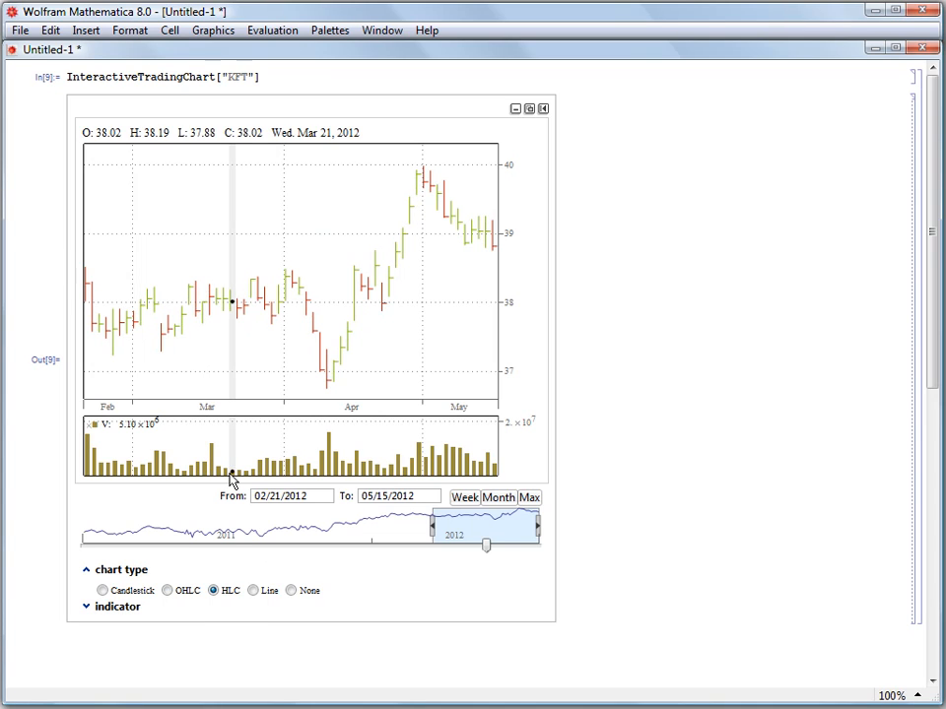
{"action": "mouse_move", "coordinate": [215, 295]}
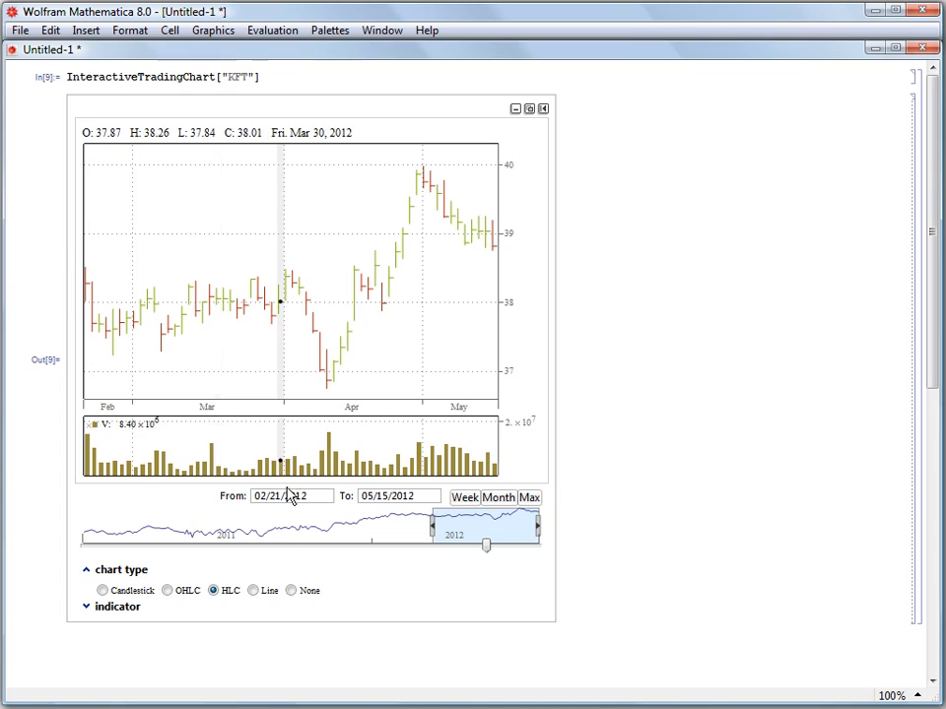
{"action": "left_click", "coordinate": [254, 590]}
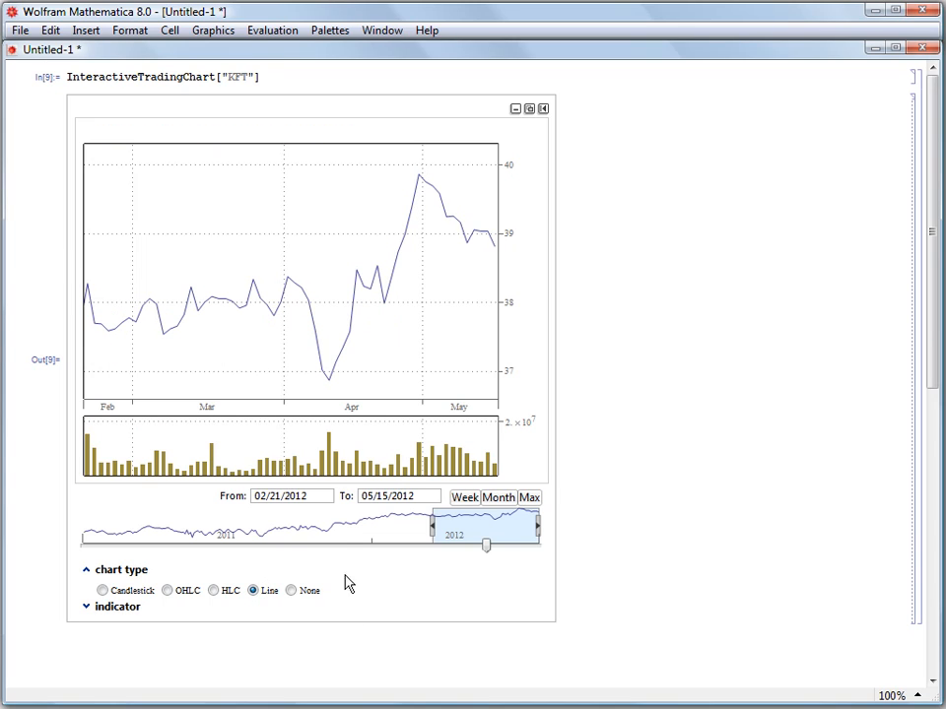
{"action": "mouse_move", "coordinate": [338, 540]}
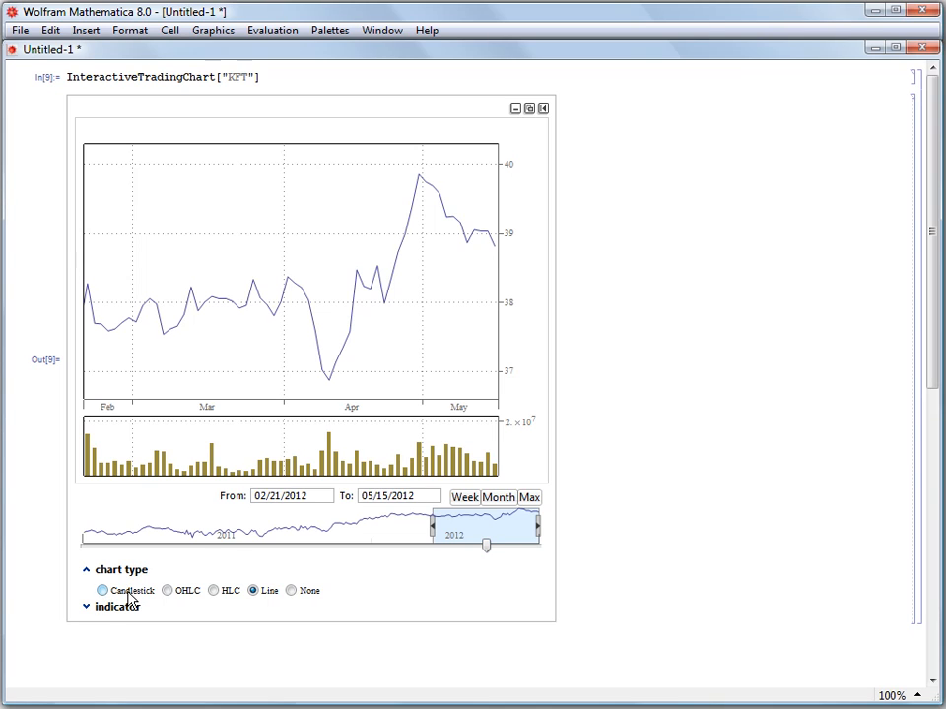
Switch back to candlesticks and expand the indicators down to Moving Average's Simple moving average.
{"action": "left_click", "coordinate": [101, 590]}
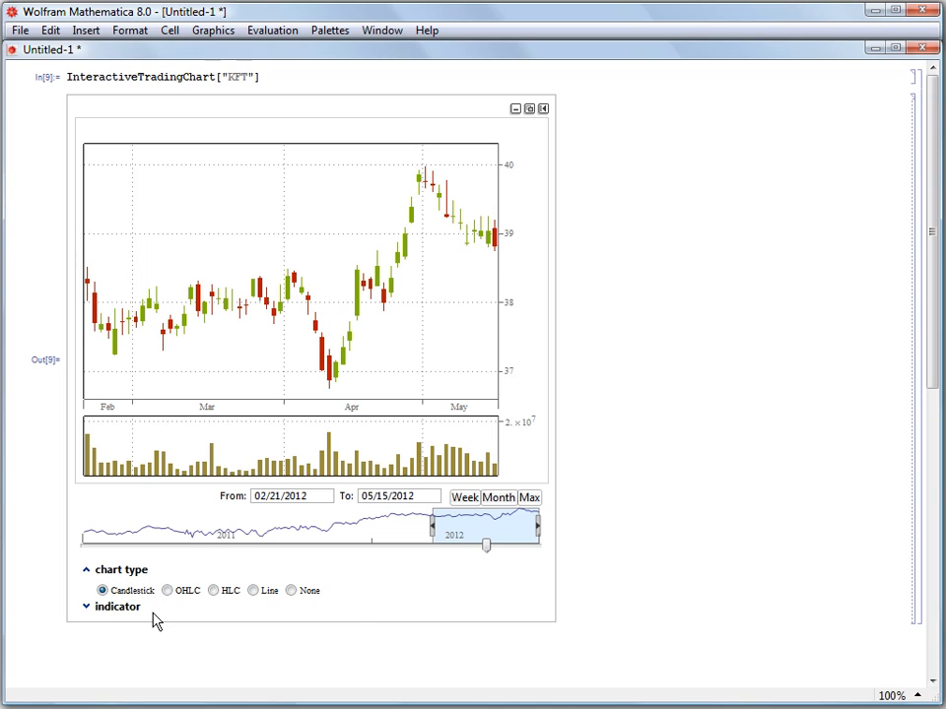
{"action": "mouse_move", "coordinate": [395, 534]}
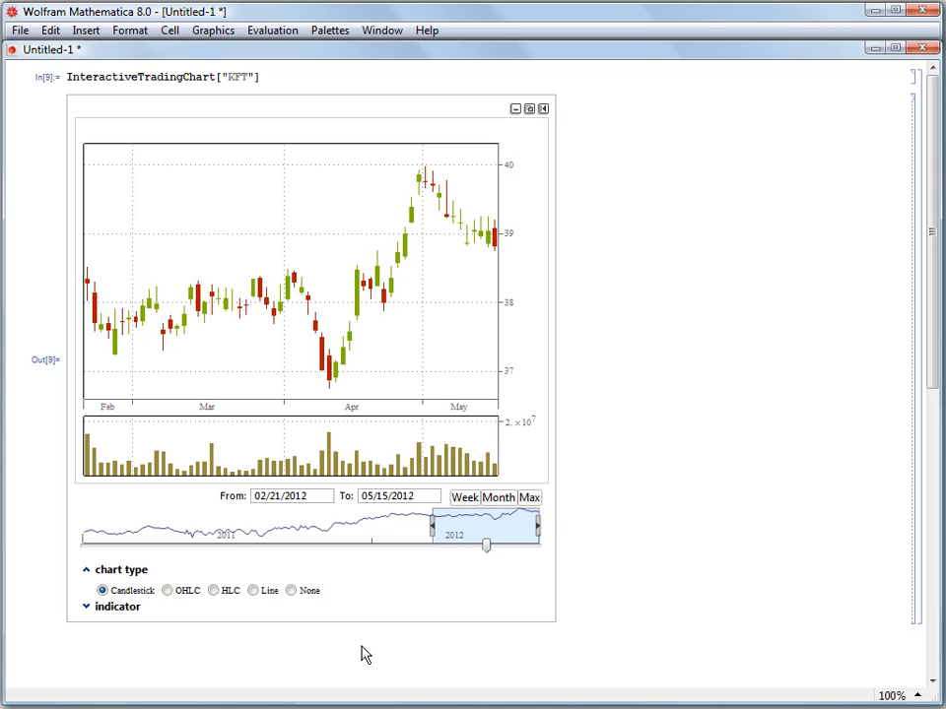
{"action": "mouse_move", "coordinate": [421, 453]}
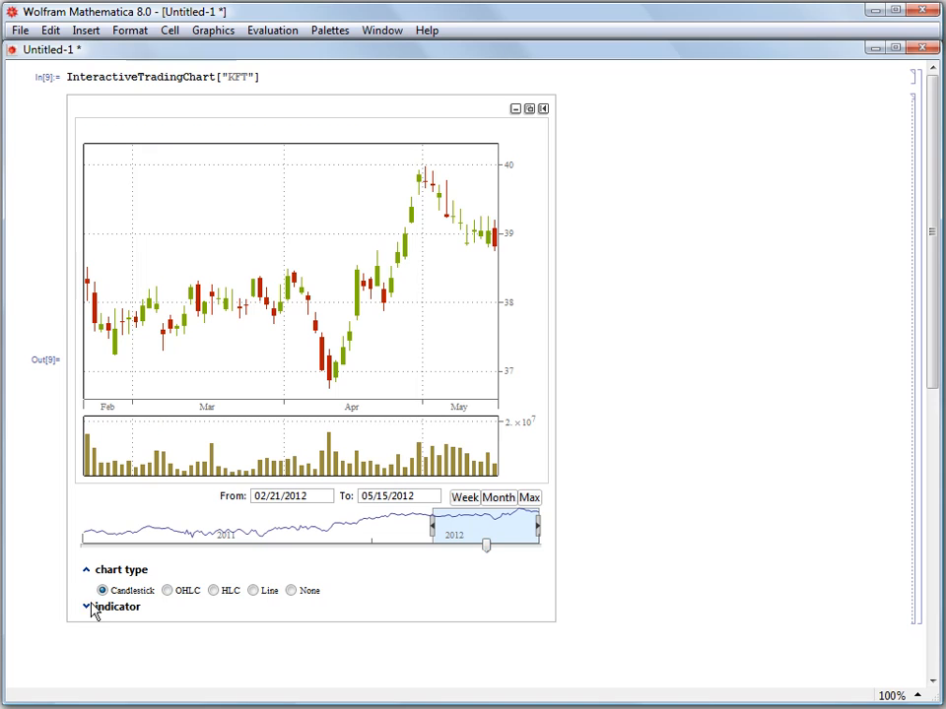
{"action": "left_click", "coordinate": [86, 607]}
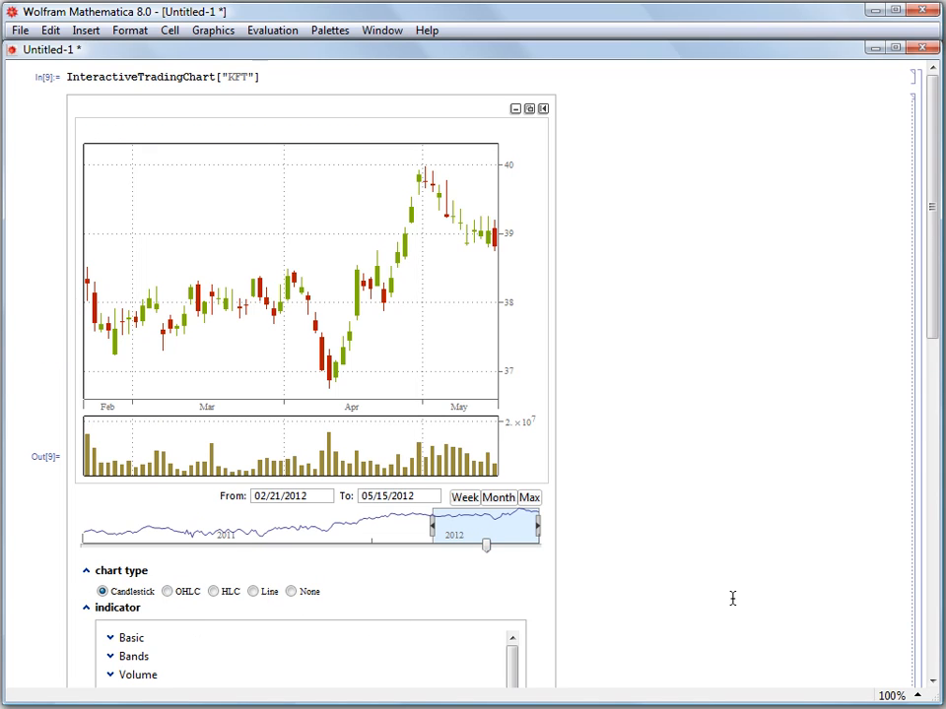
{"action": "scroll", "scroll_direction": "down", "scroll_amount": 3}
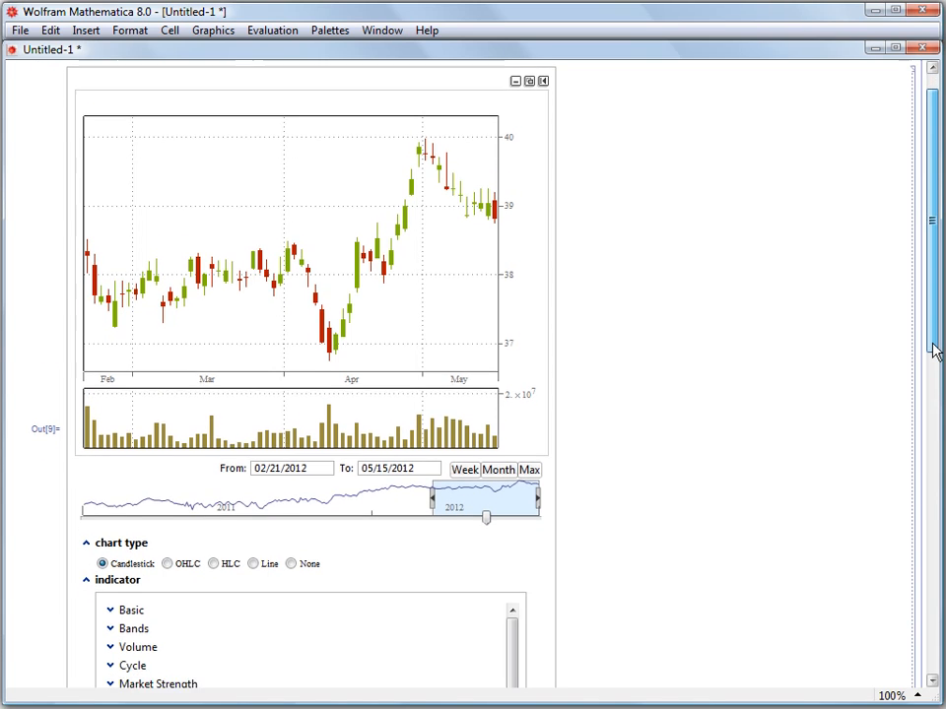
{"action": "scroll", "scroll_direction": "down", "scroll_amount": 3}
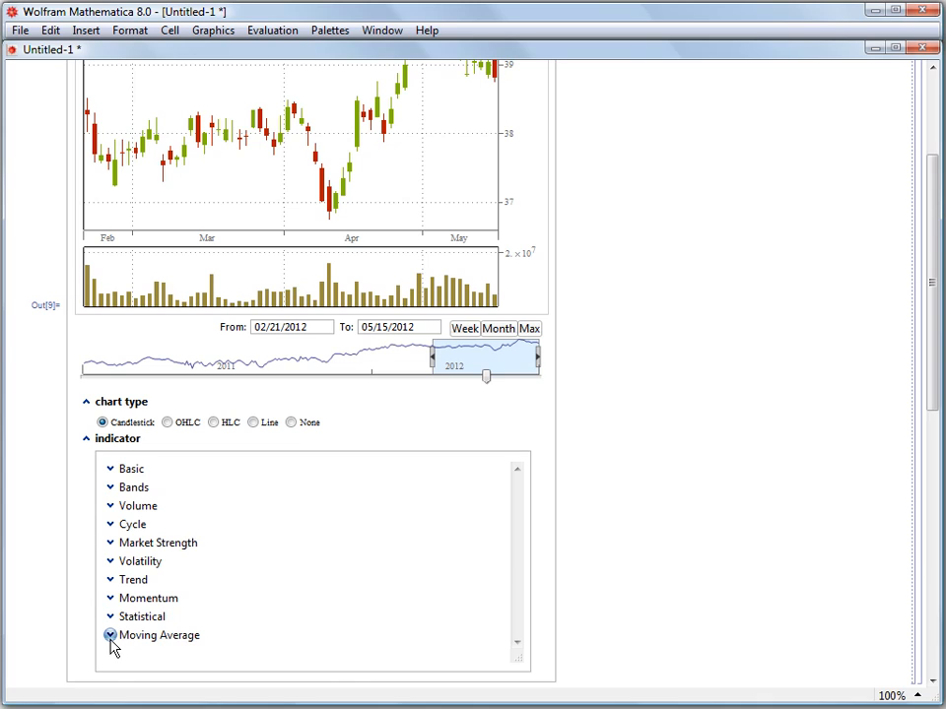
{"action": "left_click", "coordinate": [110, 635]}
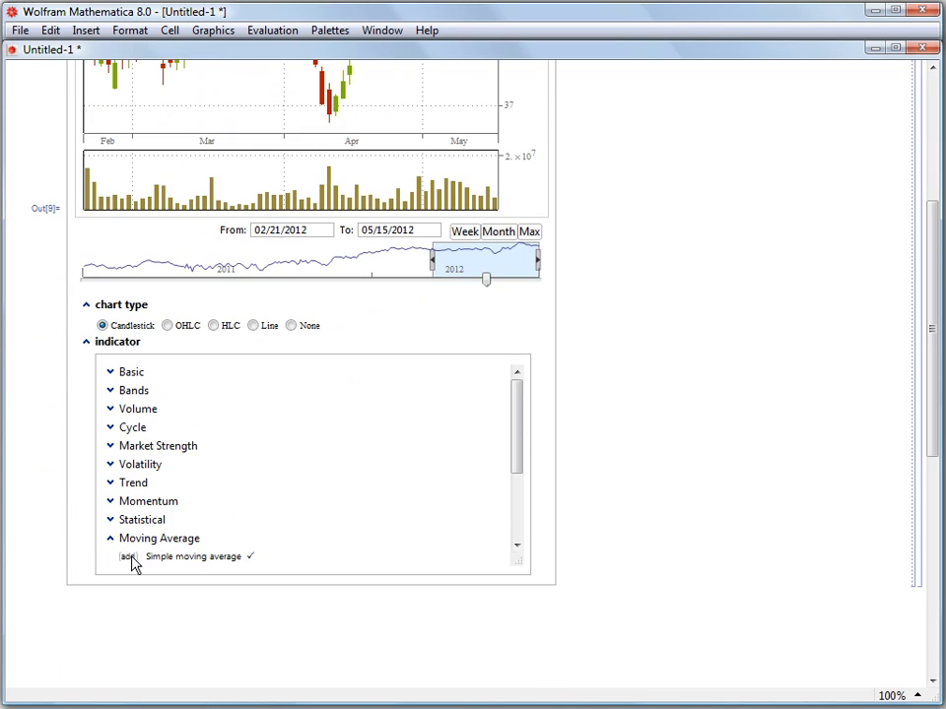
Add a 14-period simple moving average line over the KFT candlesticks.
{"action": "scroll", "scroll_direction": "down", "scroll_amount": 3}
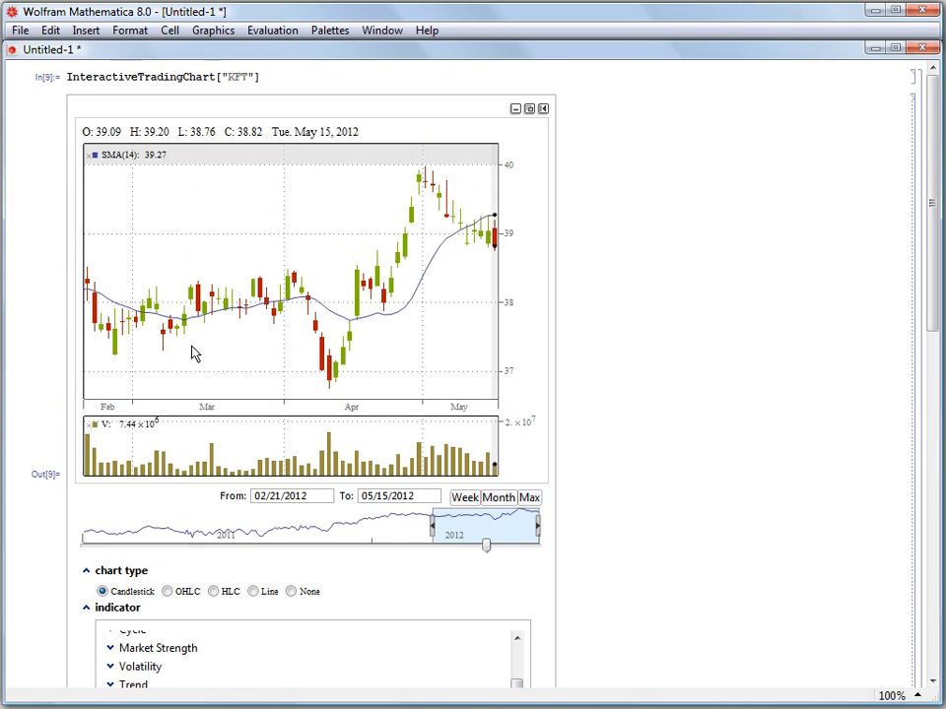
{"action": "scroll", "scroll_direction": "down", "scroll_amount": 3}
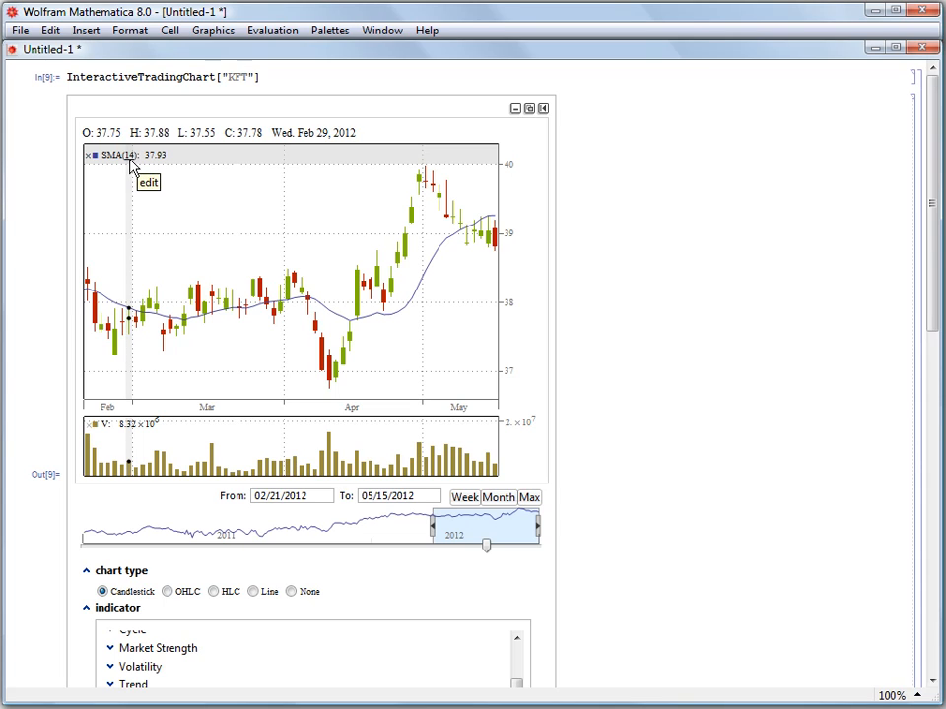
{"action": "mouse_move", "coordinate": [156, 166]}
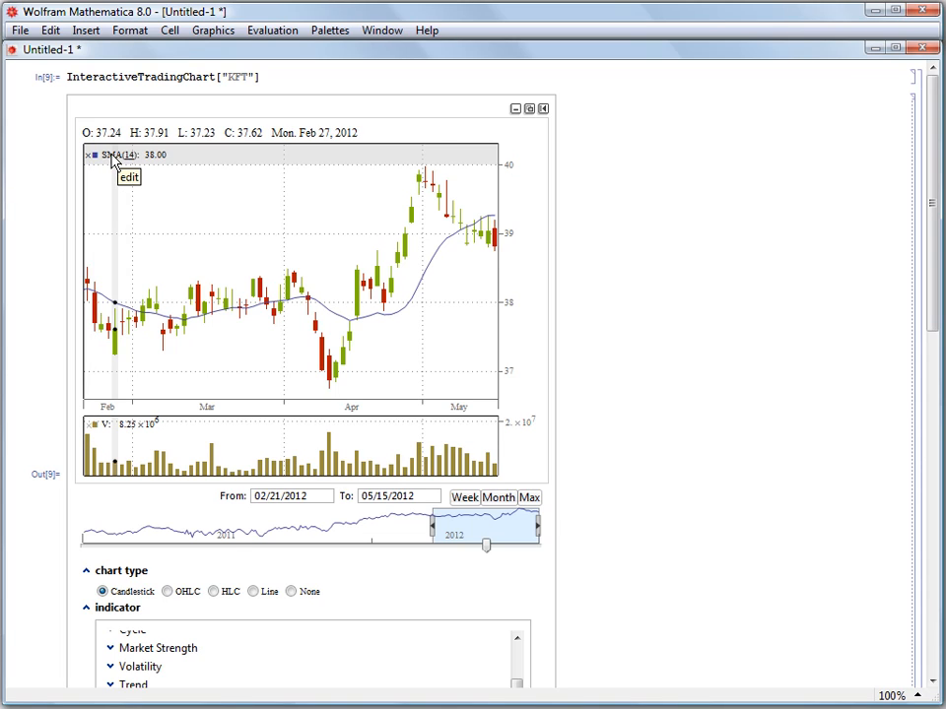
Edit the SMA(14) overlay's settings to change its period to 20.
{"action": "left_click", "coordinate": [129, 177]}
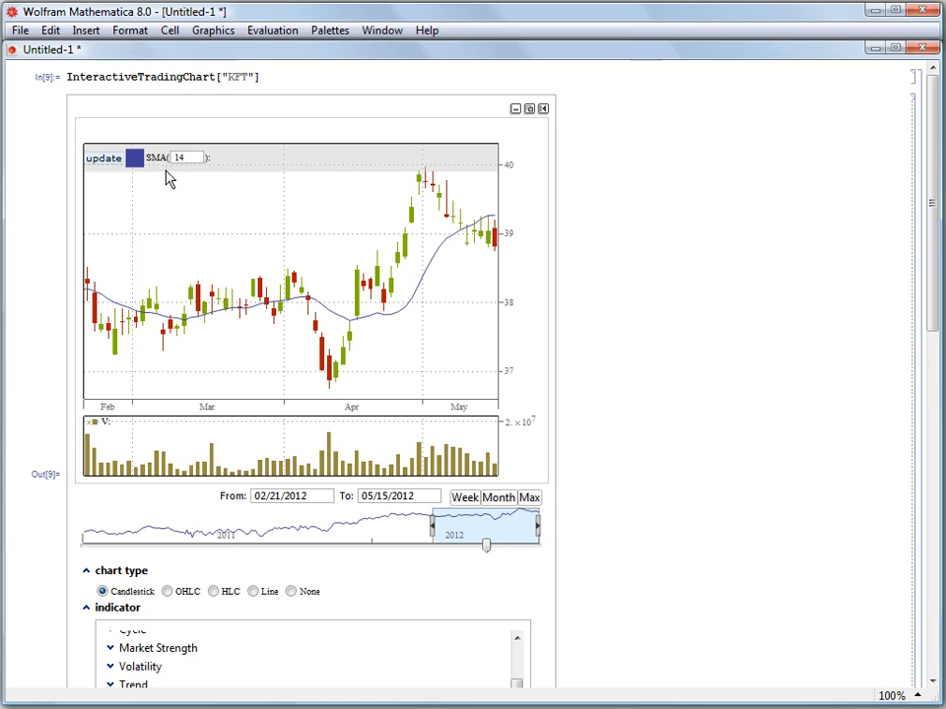
{"action": "left_click", "coordinate": [186, 158]}
{"action": "type", "text": "20"}
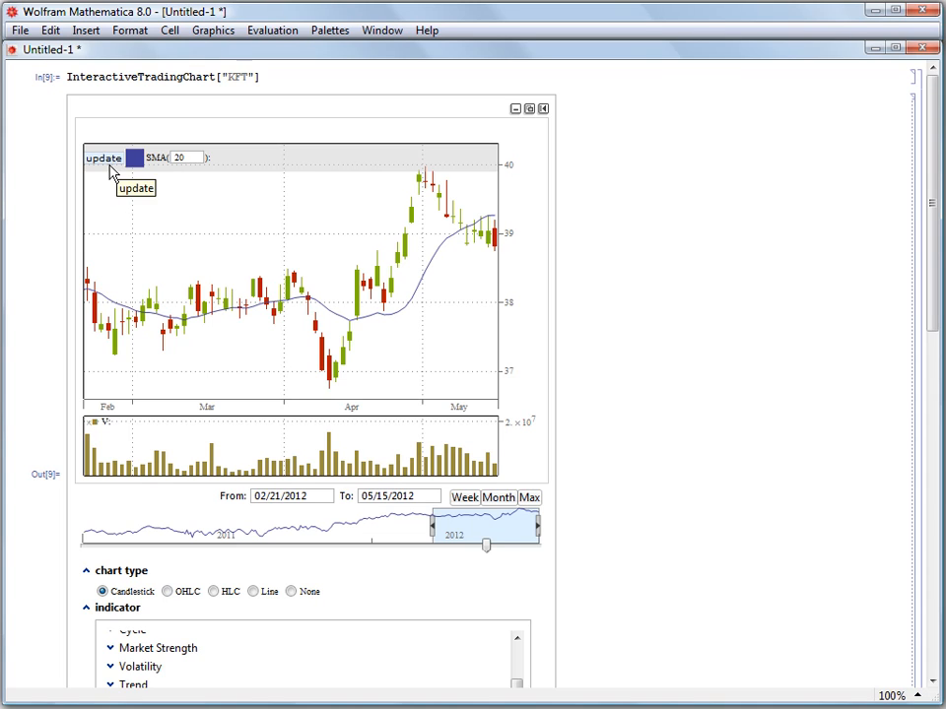
{"action": "mouse_move", "coordinate": [125, 191]}
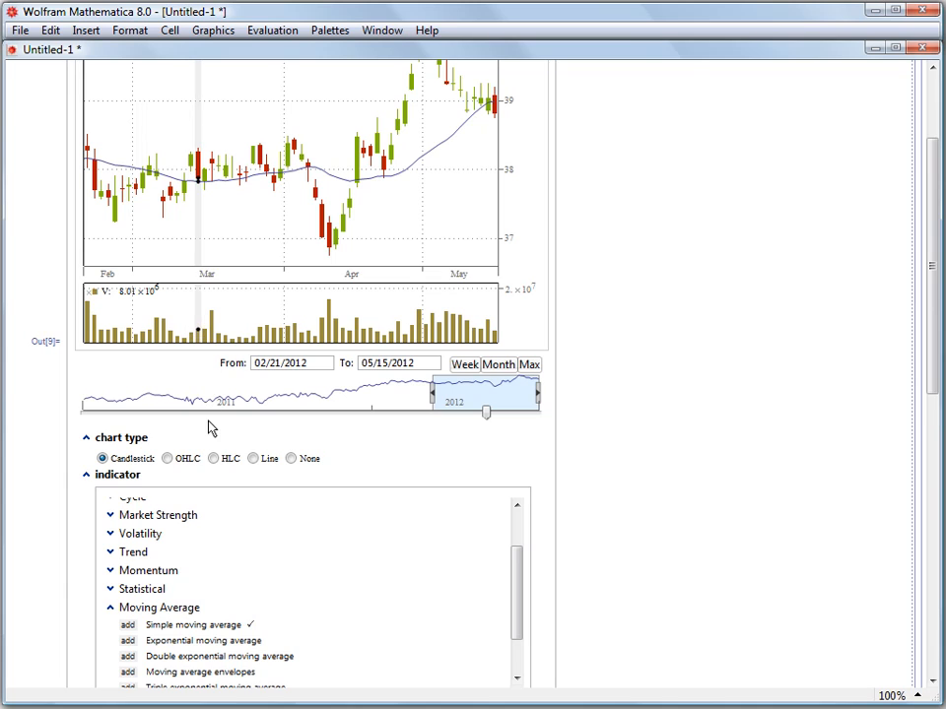
Add a second simple moving average with period 50 and choose its orange colour.
{"action": "scroll", "scroll_direction": "down", "scroll_amount": 3}
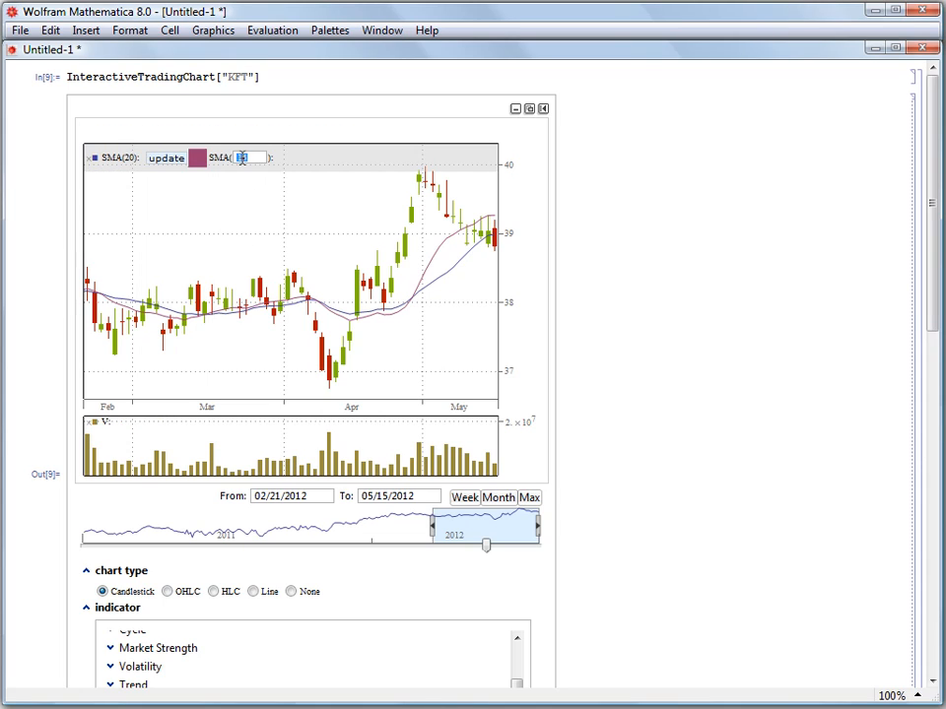
{"action": "type", "text": "5"}
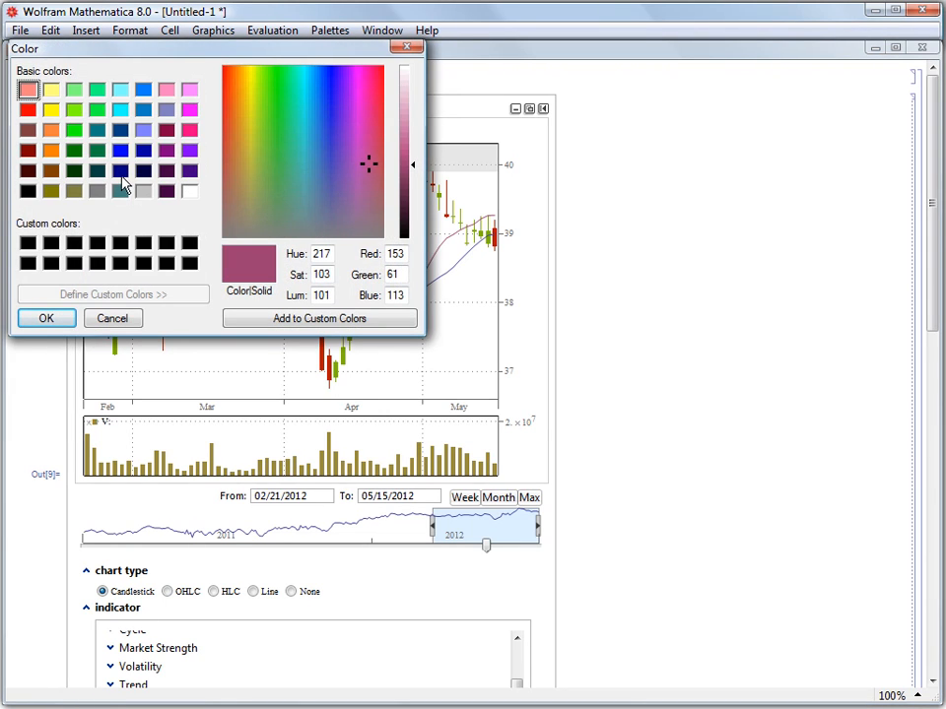
{"action": "left_click", "coordinate": [50, 149]}
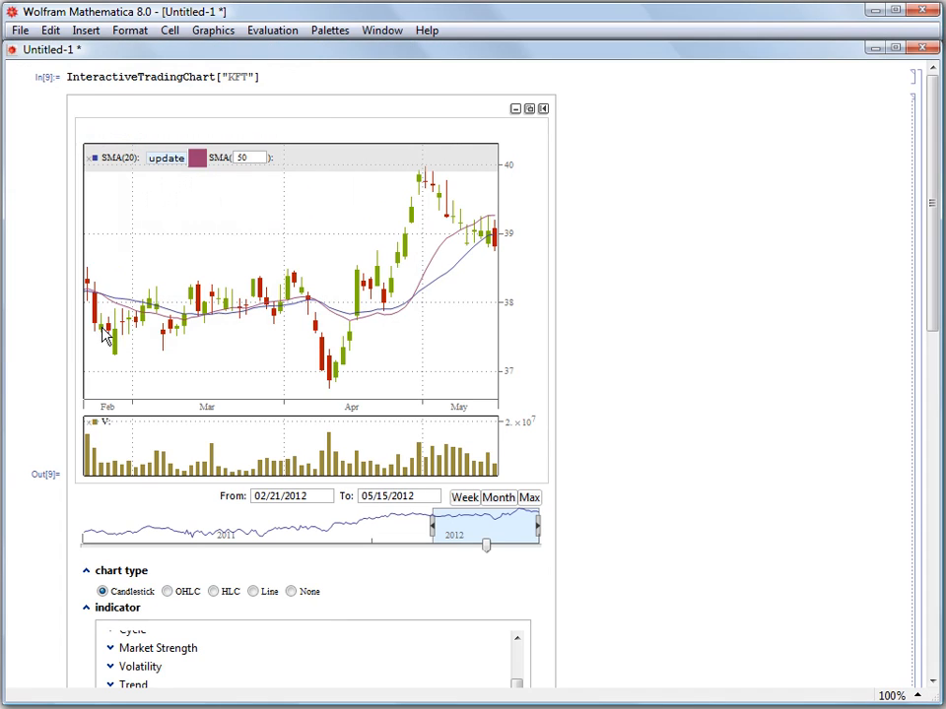
{"action": "mouse_move", "coordinate": [165, 158]}
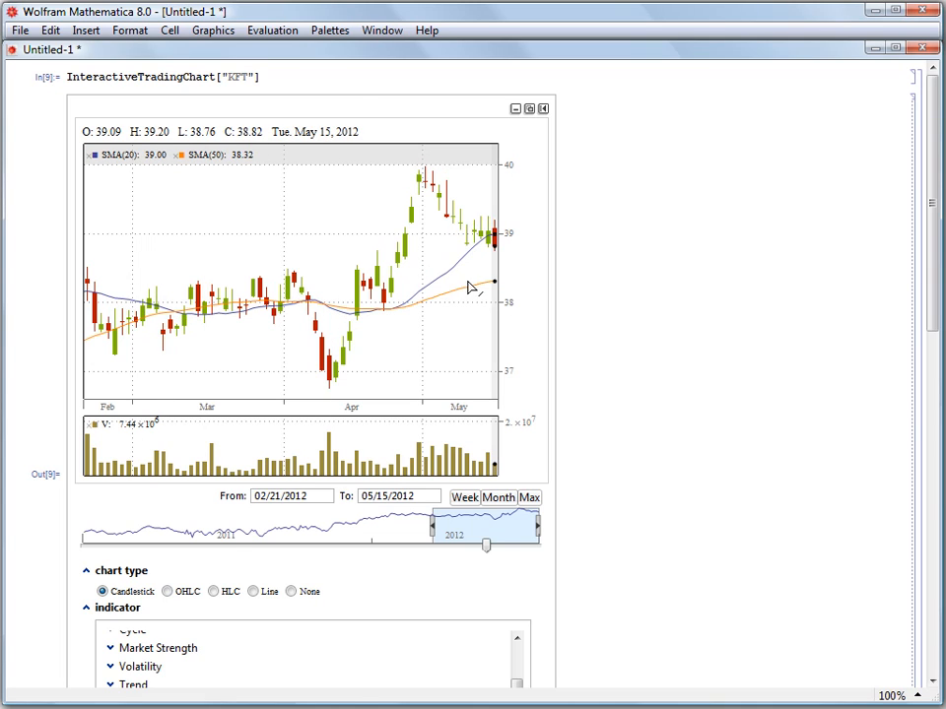
{"action": "mouse_move", "coordinate": [258, 310]}
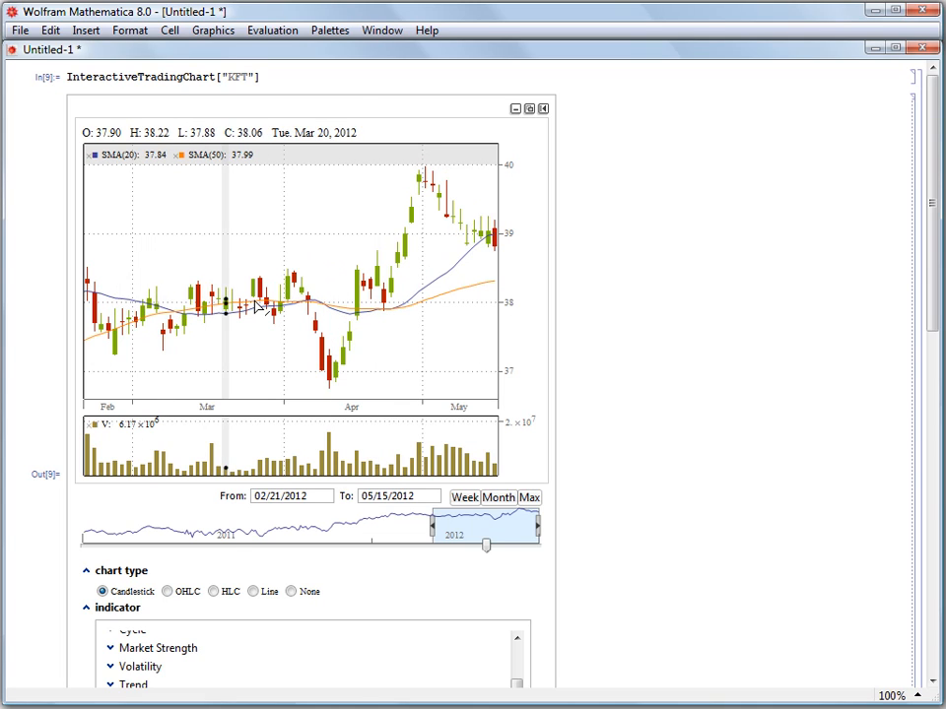
{"action": "mouse_move", "coordinate": [313, 396]}
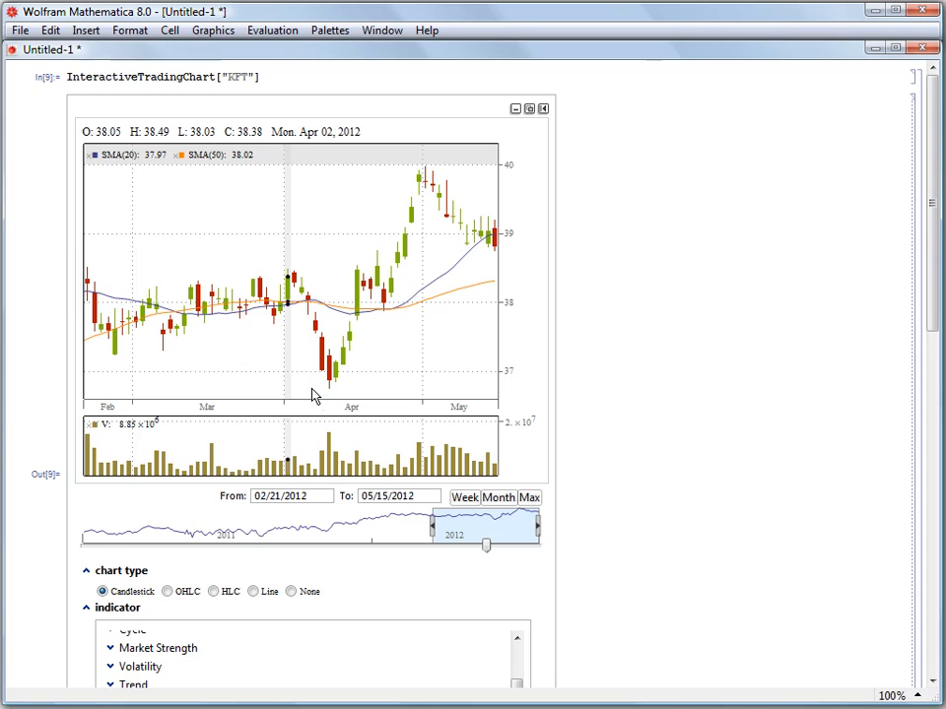
Add a 14-period Relative strength index panel beneath the volume bars.
{"action": "scroll", "scroll_direction": "down", "scroll_amount": 3}
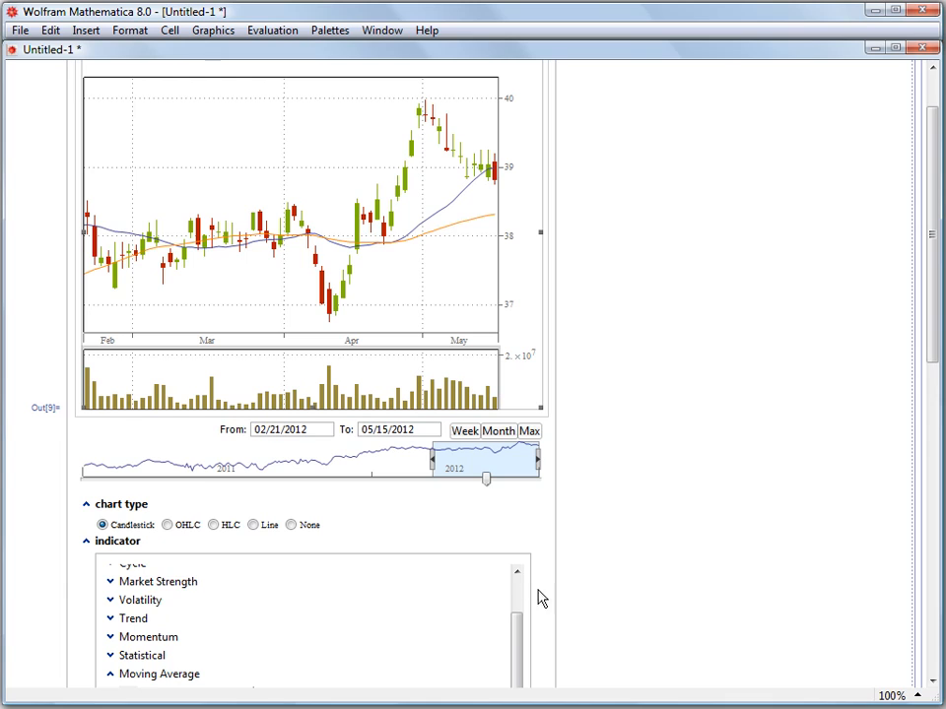
{"action": "mouse_move", "coordinate": [548, 556]}
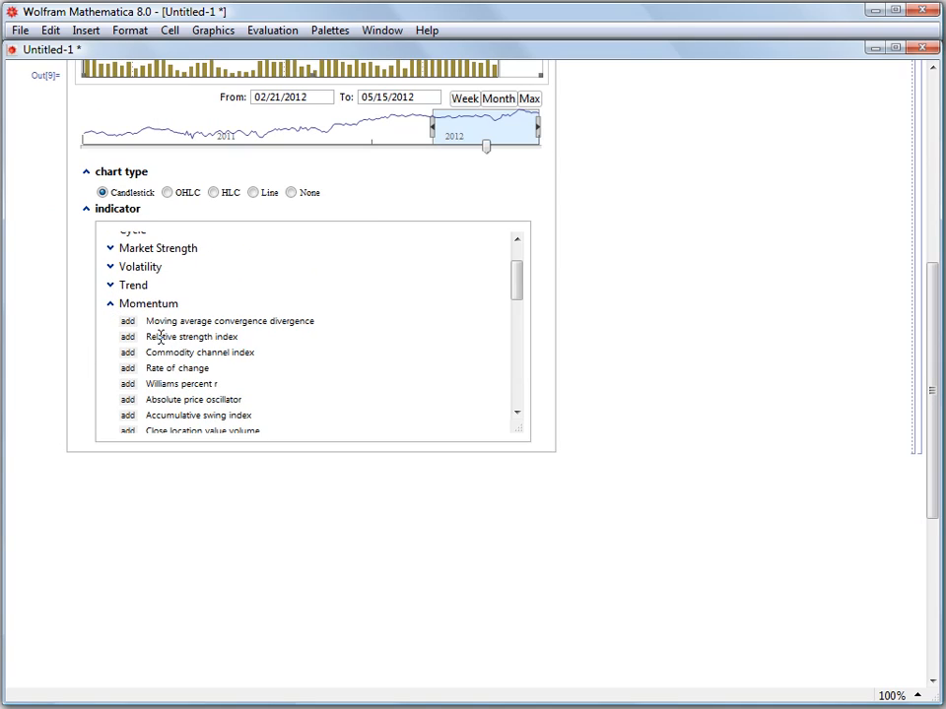
{"action": "mouse_move", "coordinate": [316, 387]}
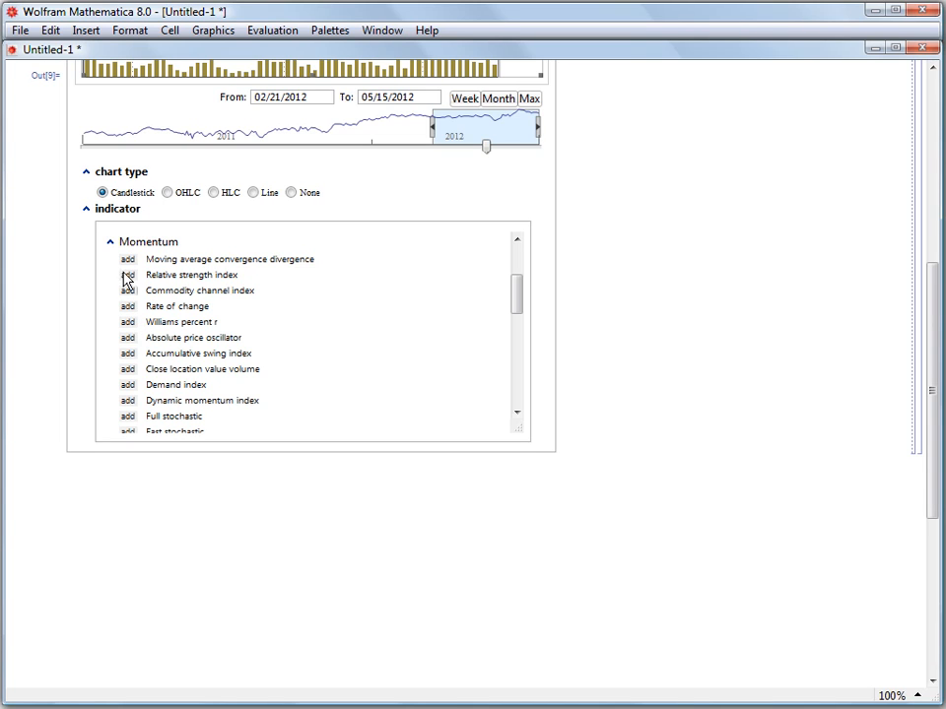
{"action": "mouse_move", "coordinate": [199, 290]}
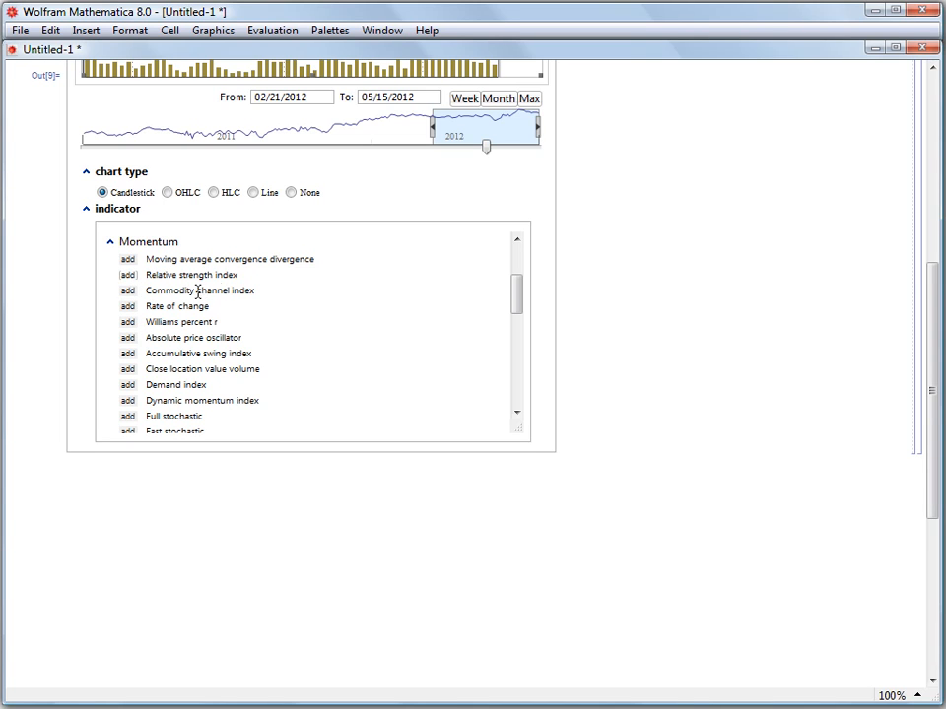
{"action": "left_click", "coordinate": [127, 275]}
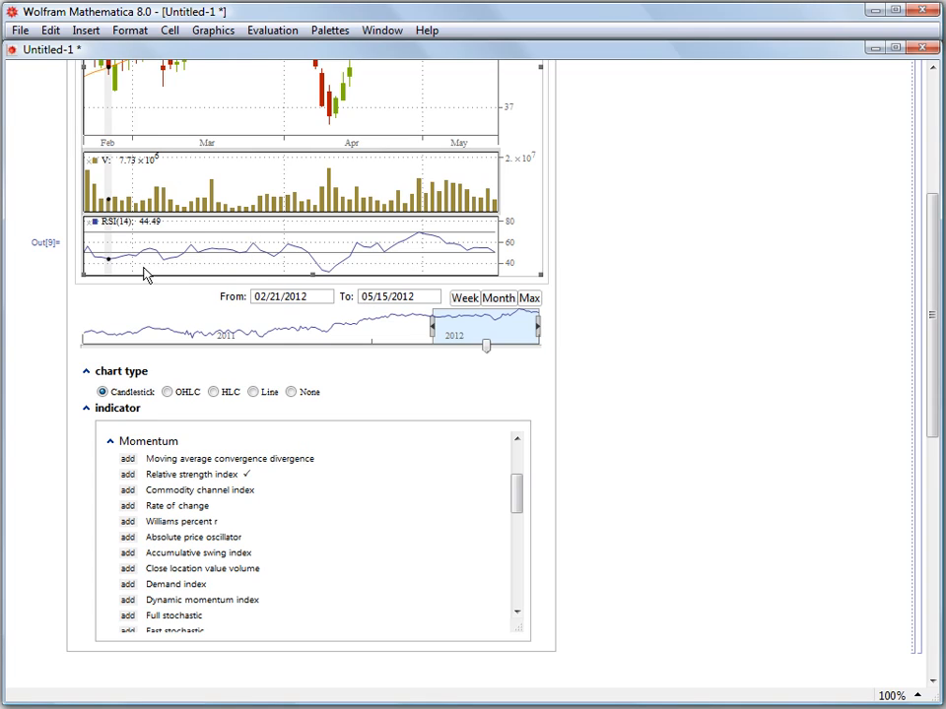
{"action": "mouse_move", "coordinate": [480, 269]}
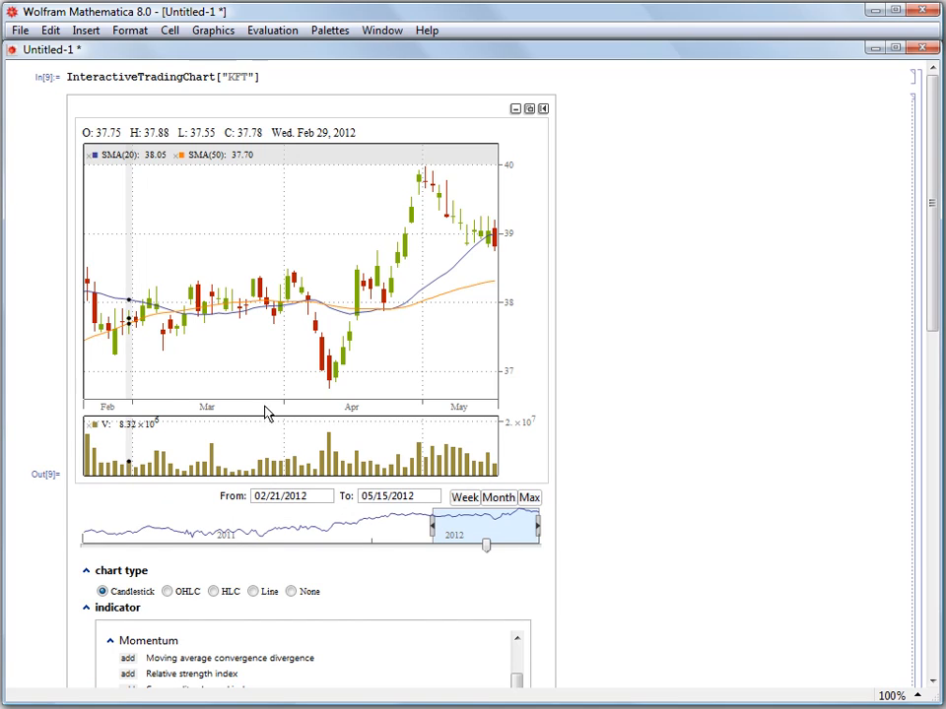
Hide the indicator options, leaving candlesticks, SMA(20), SMA(50) and volume visible.
{"action": "scroll", "scroll_direction": "down", "scroll_amount": 3}
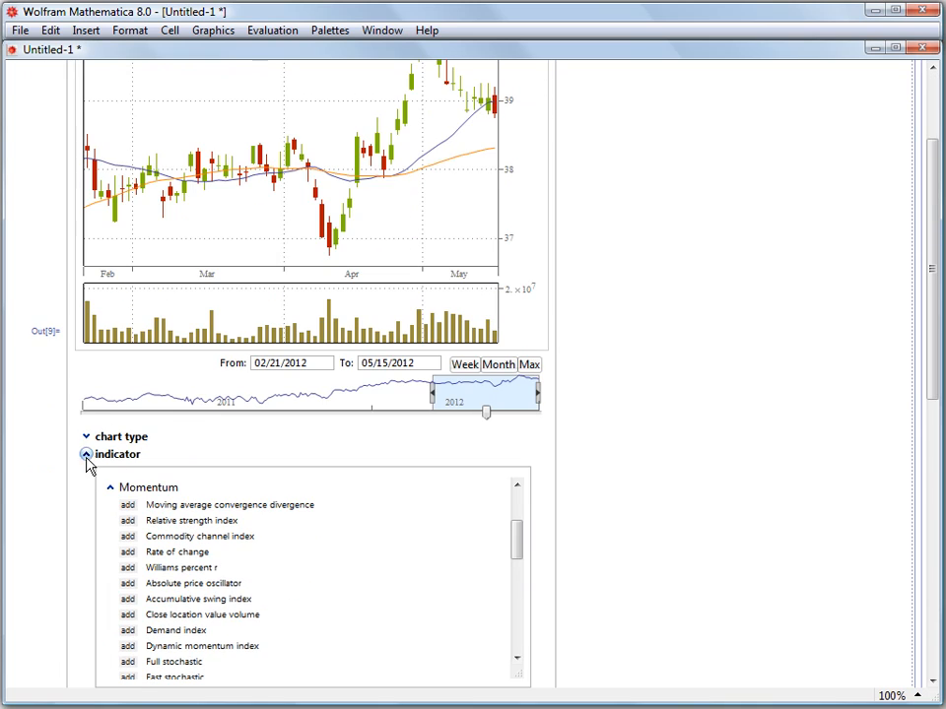
{"action": "left_click", "coordinate": [86, 454]}
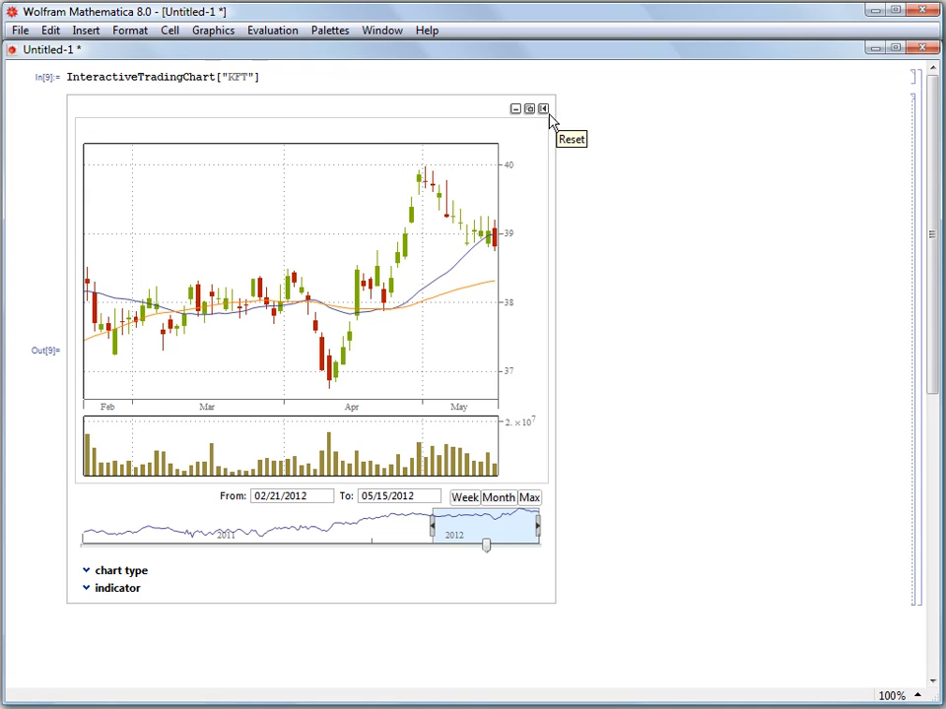
{"action": "mouse_move", "coordinate": [530, 109]}
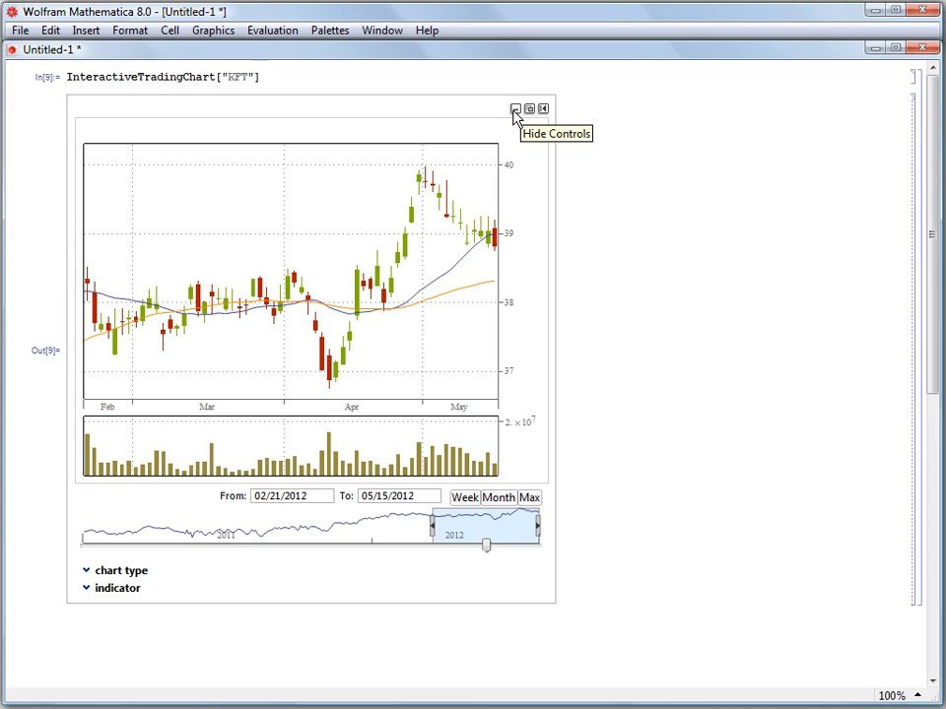
Hide the KFT chart's controls, leaving candlesticks, both moving averages and volume.
{"action": "left_click", "coordinate": [514, 108]}
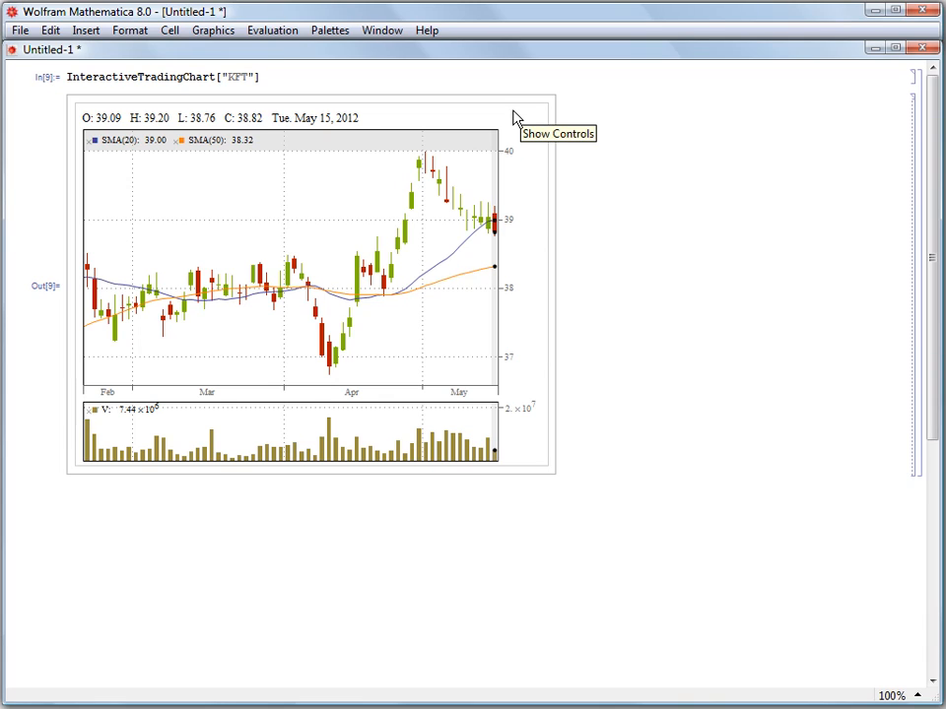
{"action": "mouse_move", "coordinate": [316, 216]}
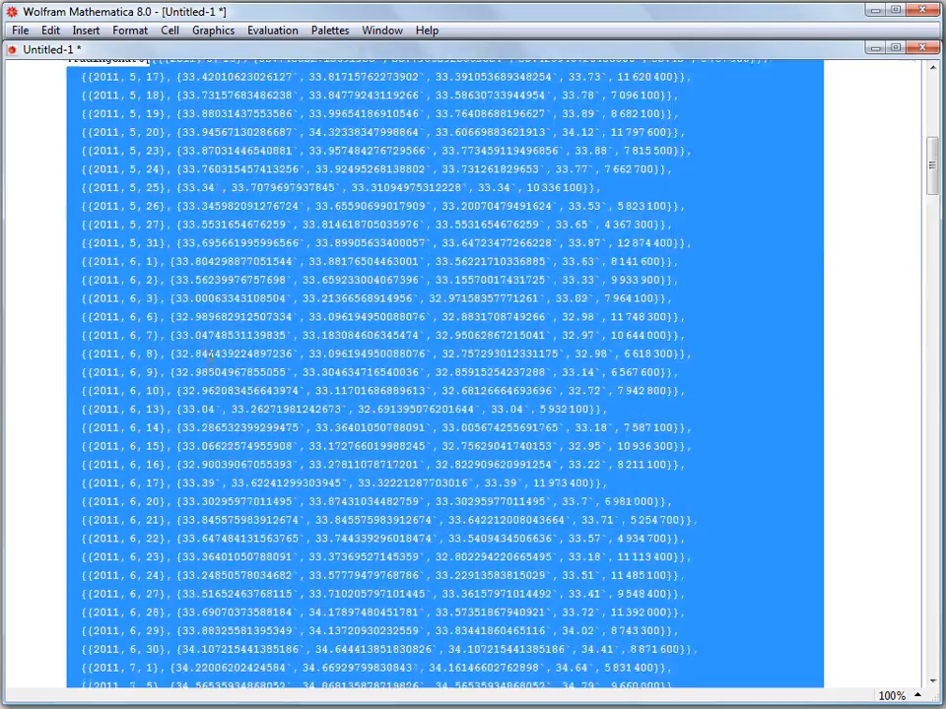
Evaluate the pasted TradingChart cell with KFT data, SMA(20), SMA(50), volume and candlesticks.
{"action": "scroll", "scroll_direction": "down", "scroll_amount": 3}
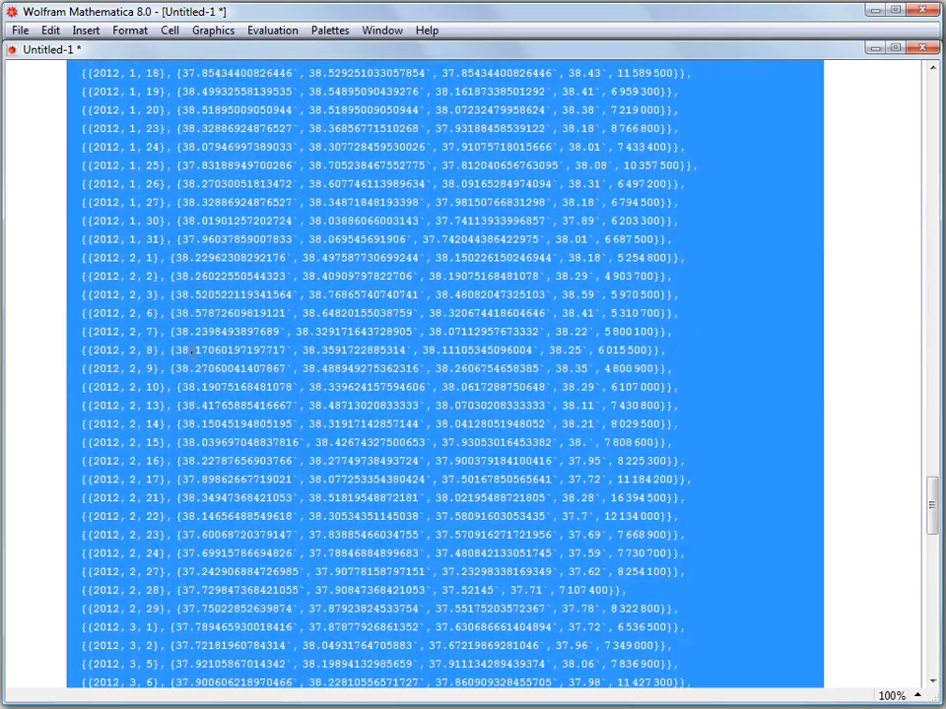
{"action": "scroll", "scroll_direction": "down", "scroll_amount": 3}
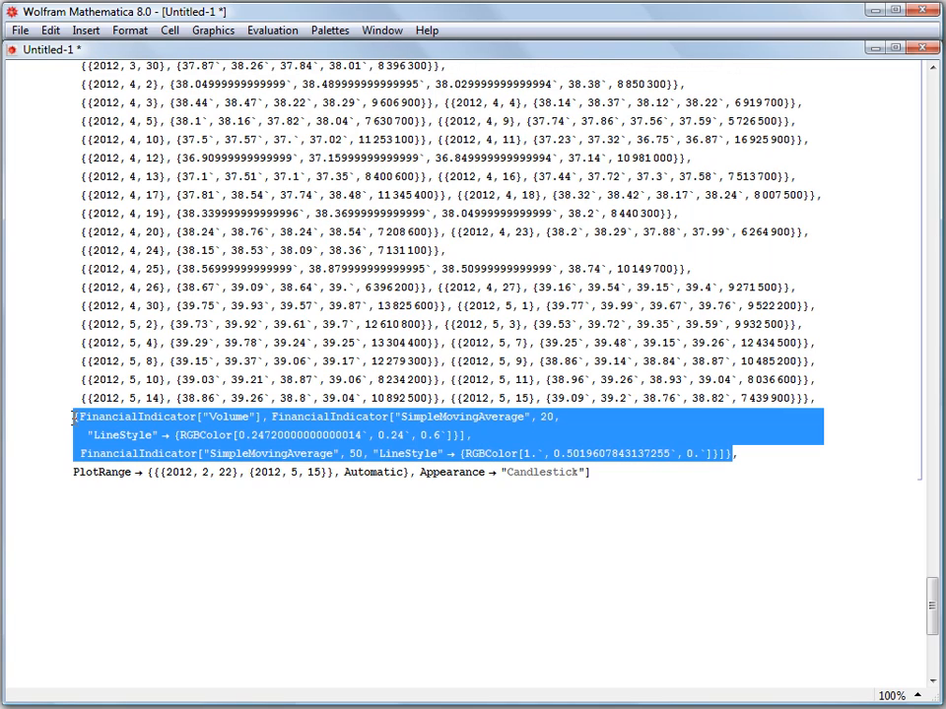
{"action": "left_click", "coordinate": [596, 472]}
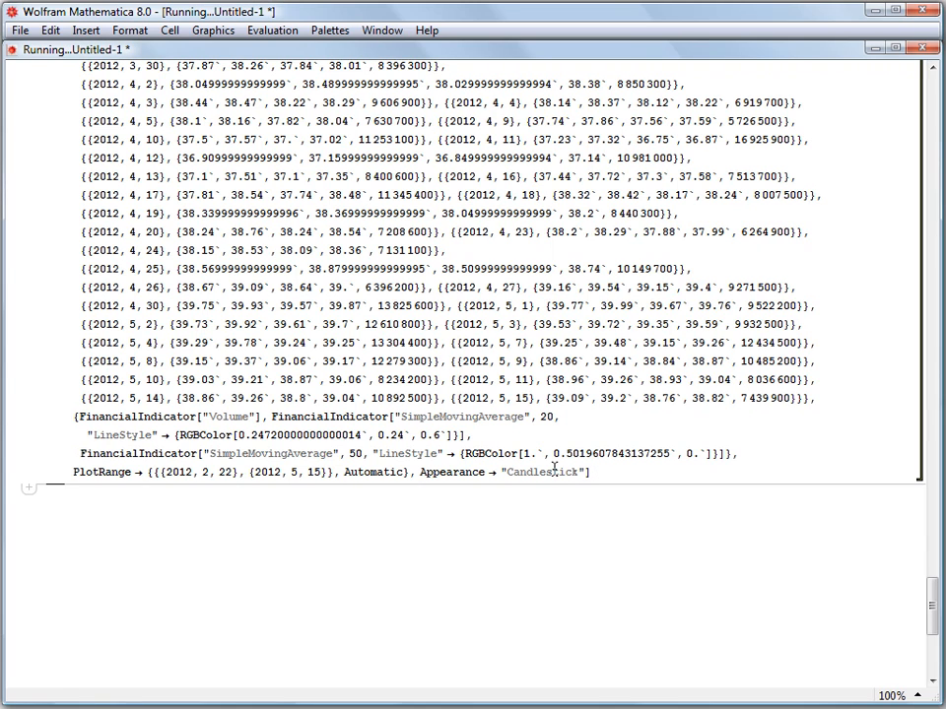
{"action": "key", "text": "shift+enter"}
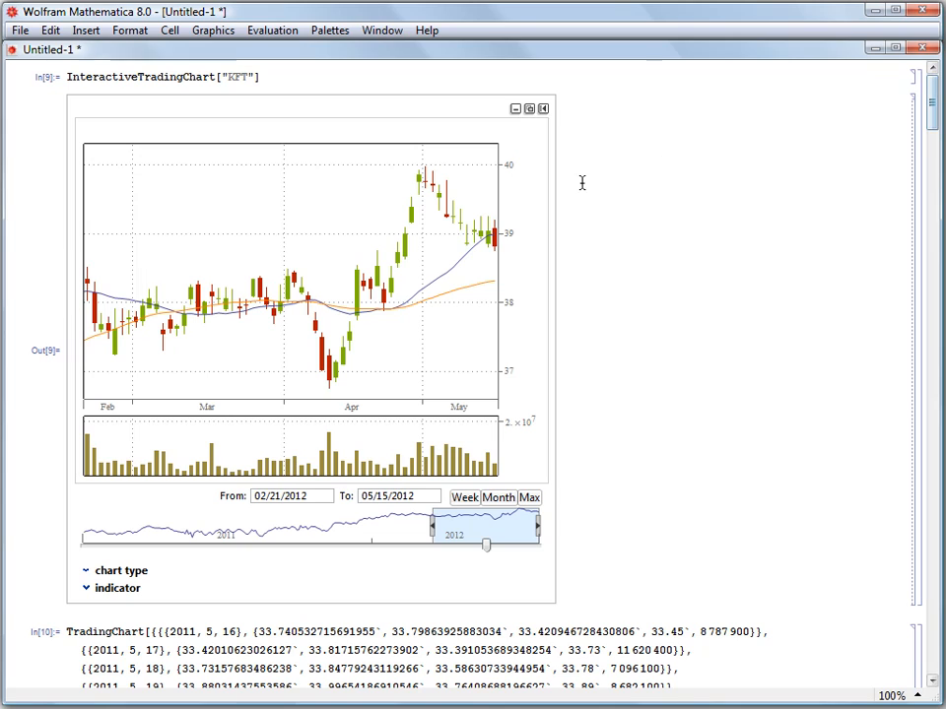
{"action": "mouse_move", "coordinate": [541, 108]}
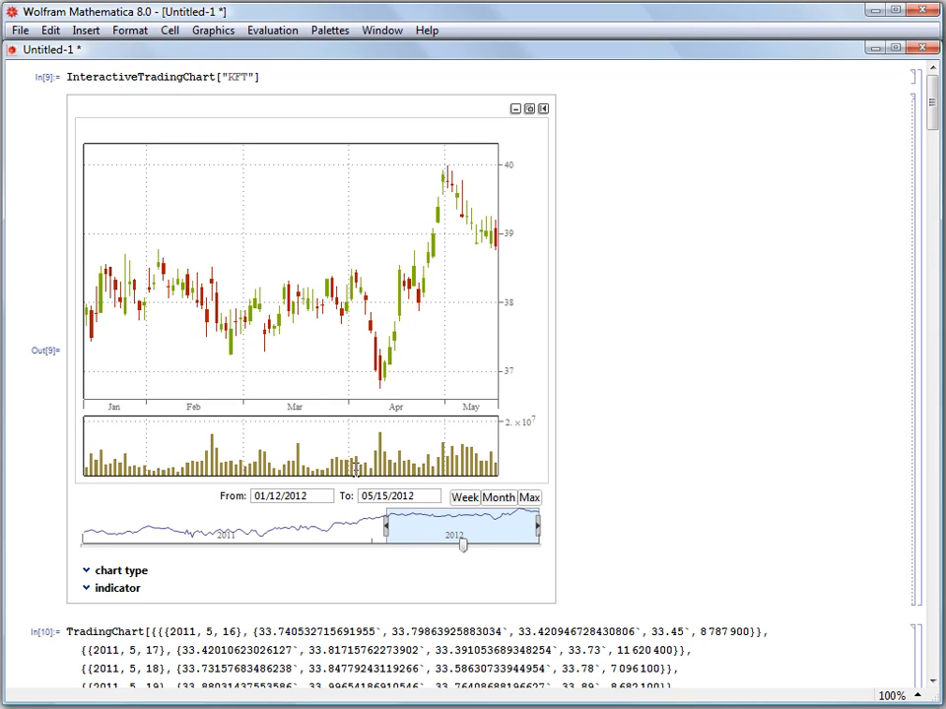
{"action": "mouse_move", "coordinate": [260, 355]}
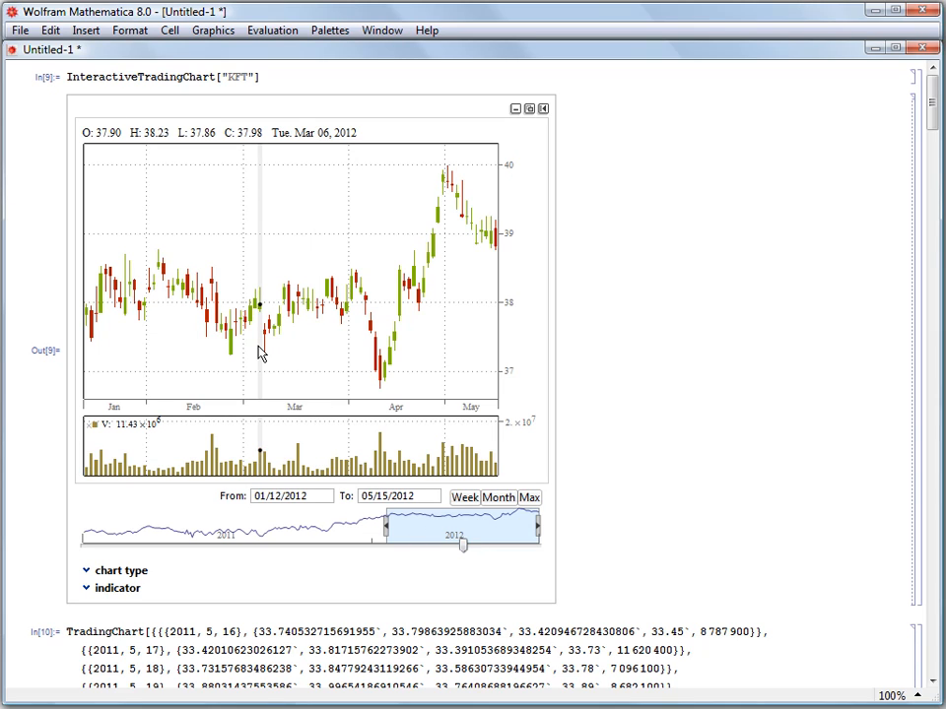